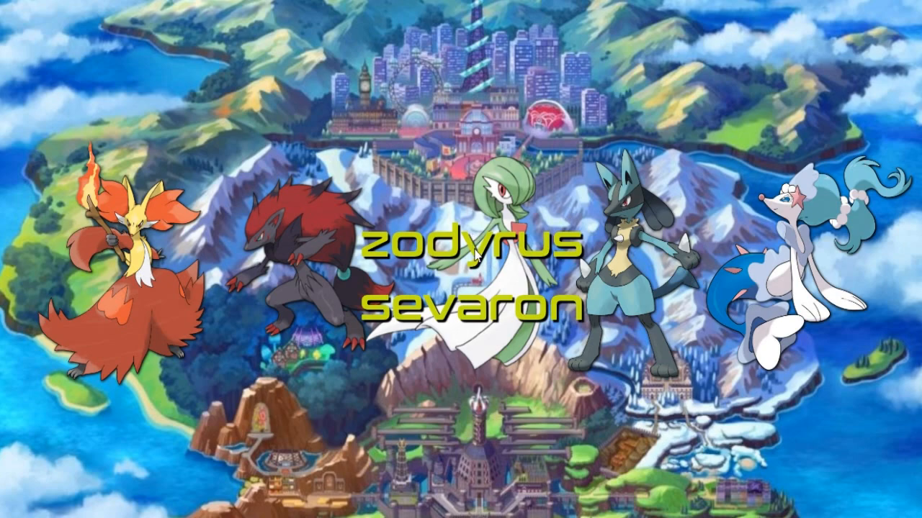
mouse_move(199, 147)
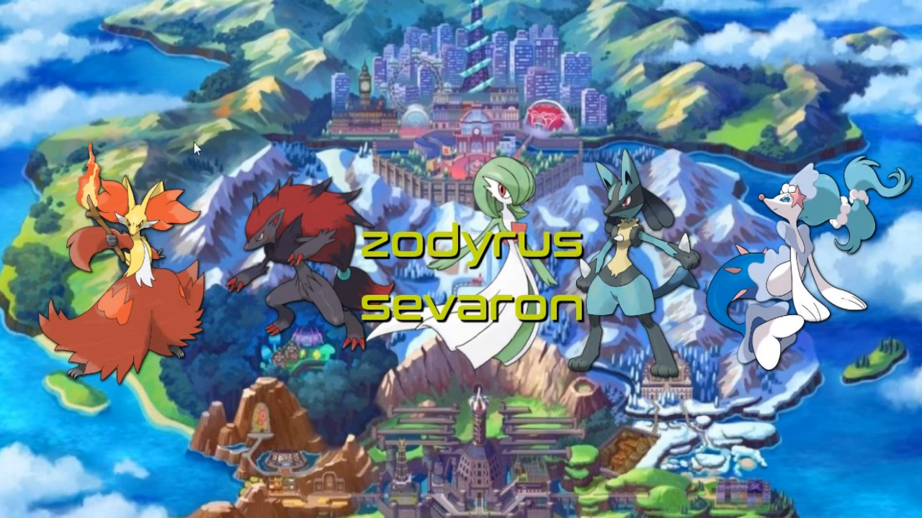
mouse_move(182, 236)
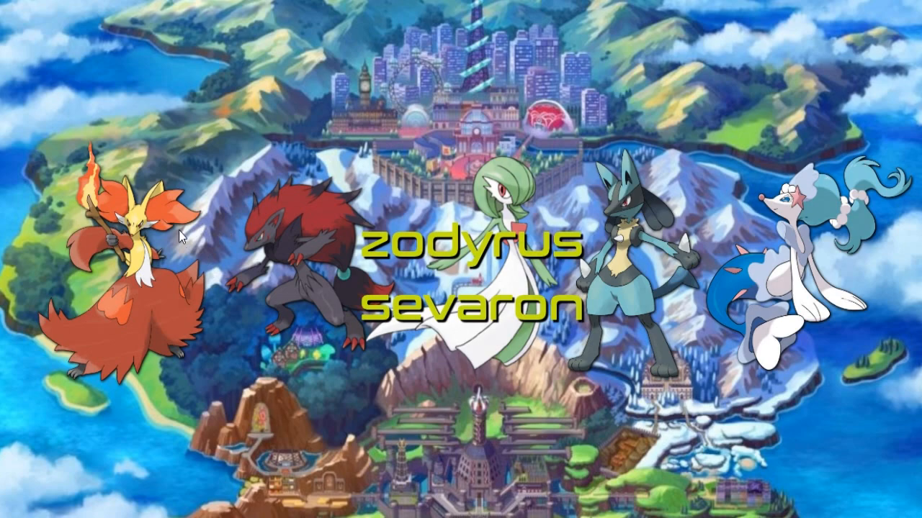
mouse_move(448, 182)
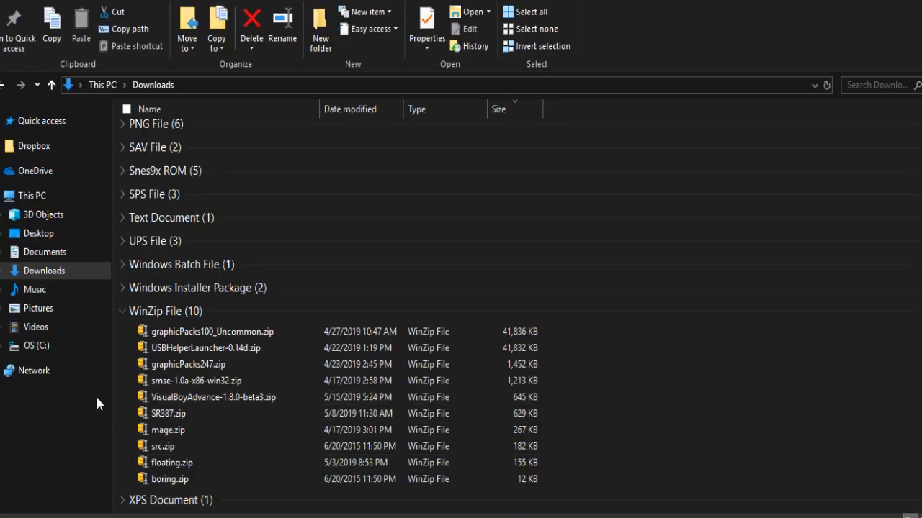
Select VisualBoyAdvance-1.8.0-beta3.zip in Downloads and bring up its WinRAR extract actions
left_click(213, 397)
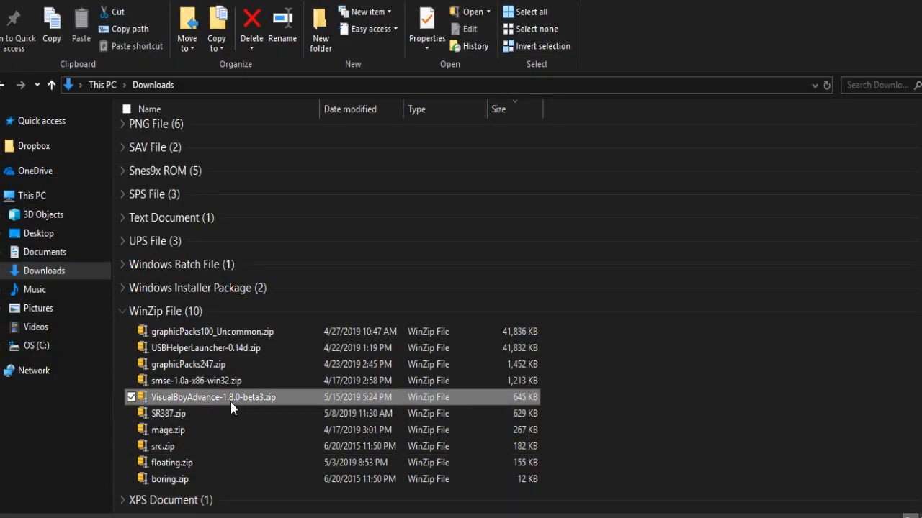
mouse_move(252, 414)
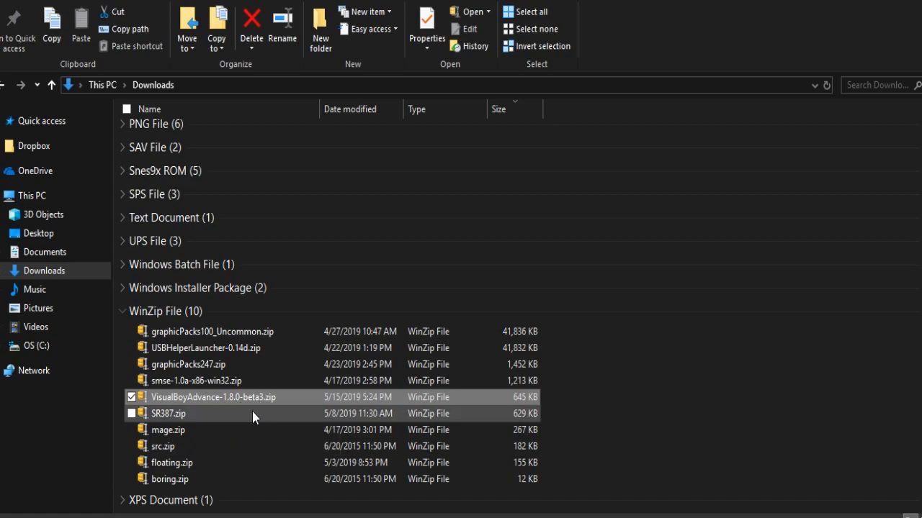
mouse_move(381, 397)
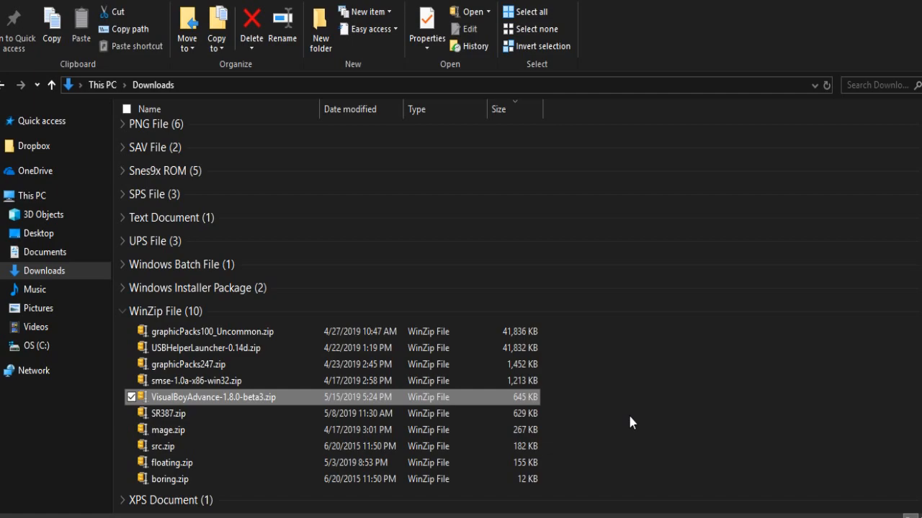
mouse_move(248, 407)
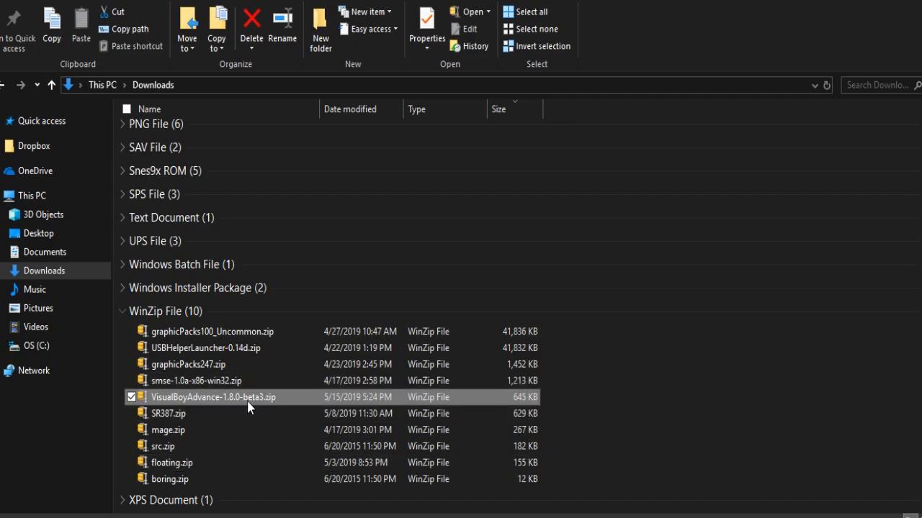
right_click(213, 397)
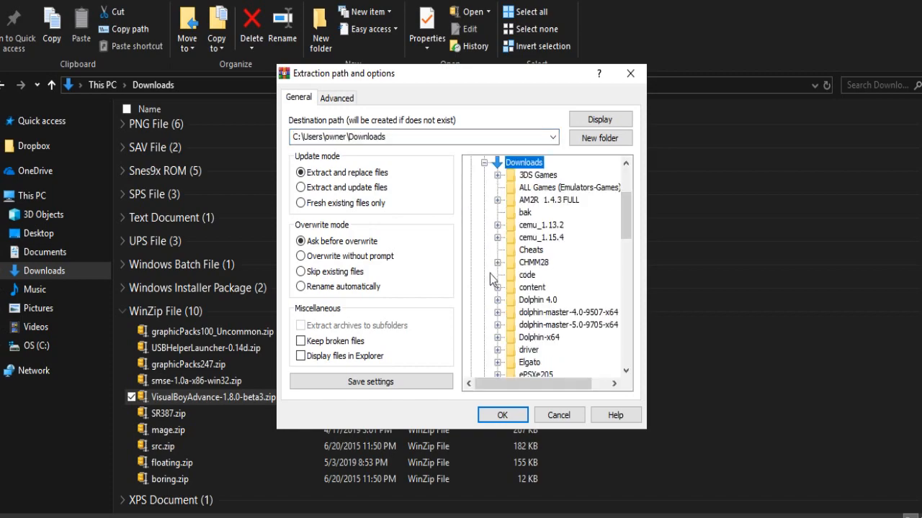
Extract into a new VisualBoyAdvance-1.8.0-beta3 folder created under GBA-GBC-GB Games
scroll("down", 3)
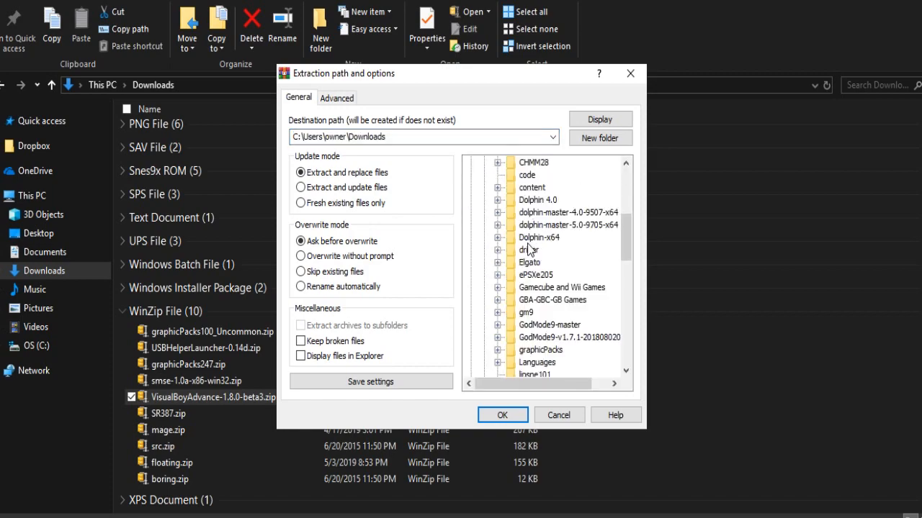
scroll("down", 3)
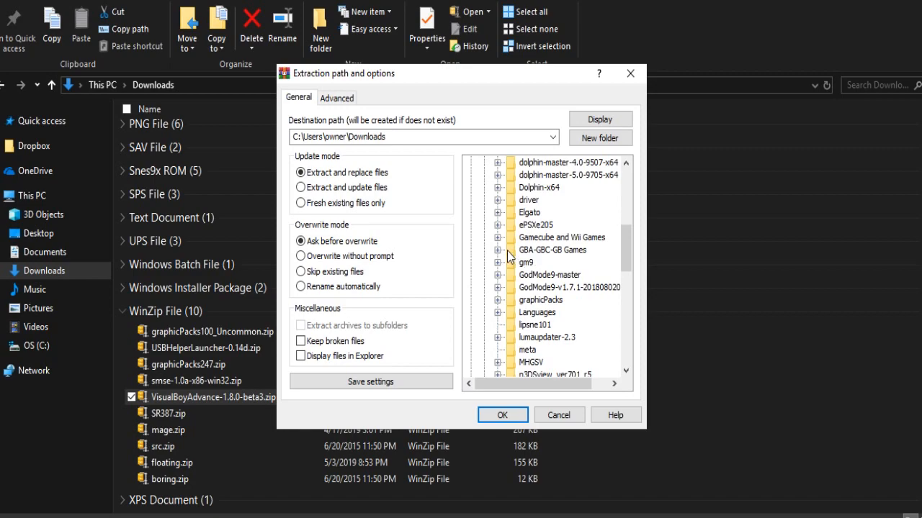
left_click(498, 246)
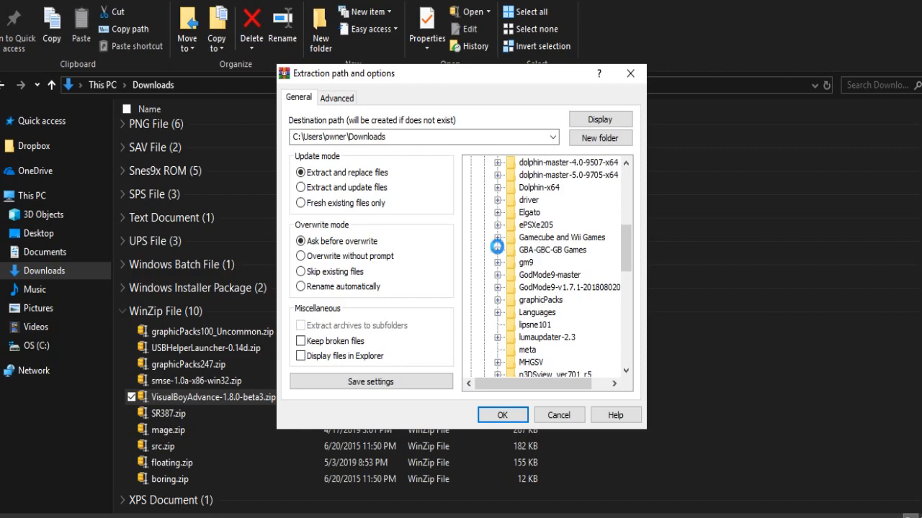
left_click(497, 251)
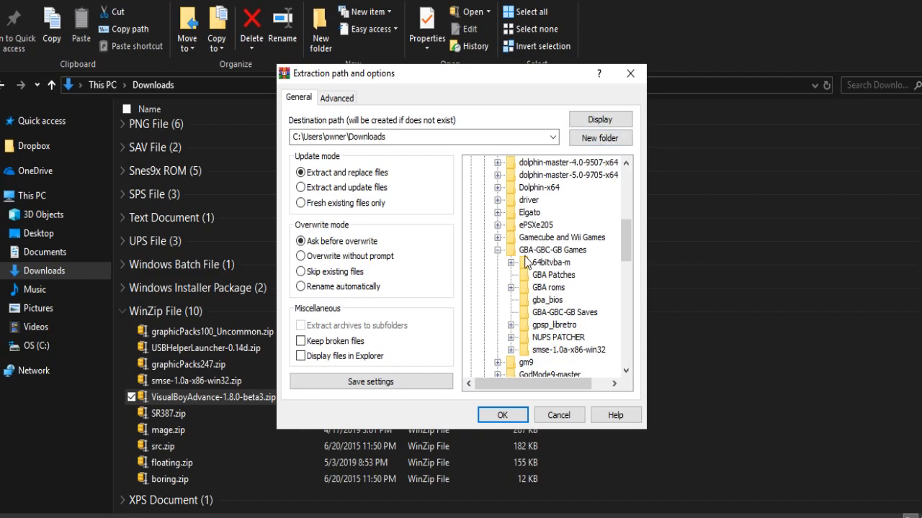
left_click(599, 138)
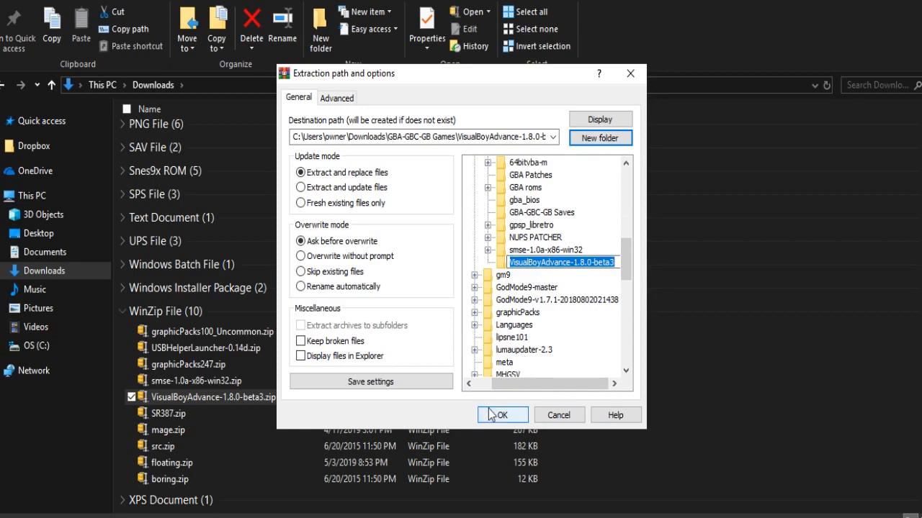
left_click(501, 414)
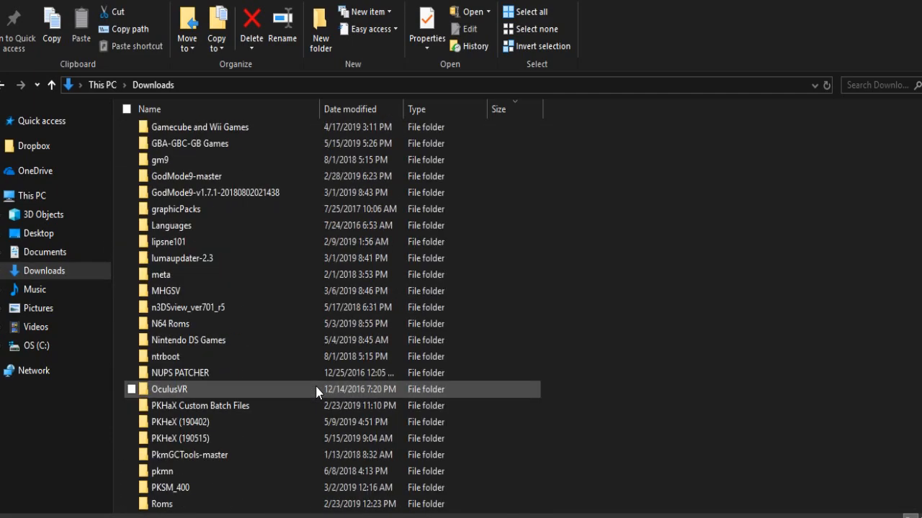
Launch VisualBoyAdvance.exe from GBA-GBC-GB Games\VisualBoyAdvance-1.8.0-beta3
double_click(190, 144)
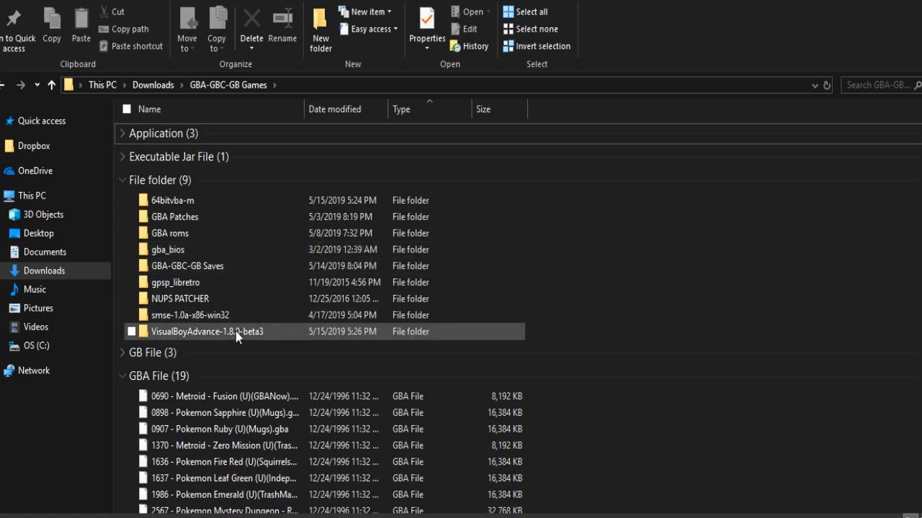
double_click(210, 331)
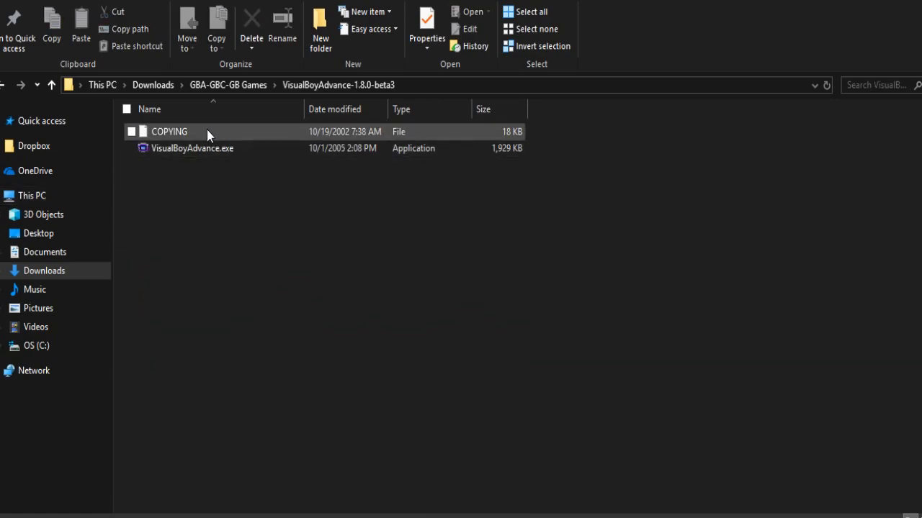
left_click(193, 149)
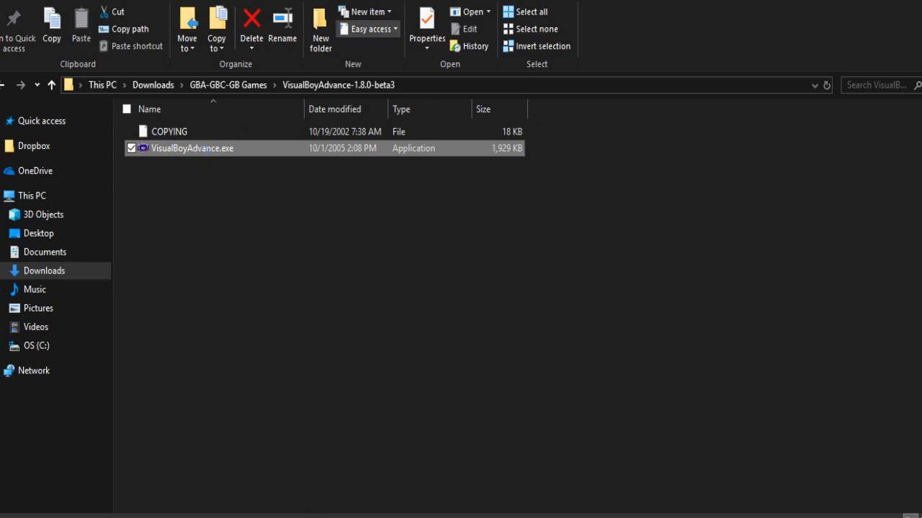
double_click(193, 148)
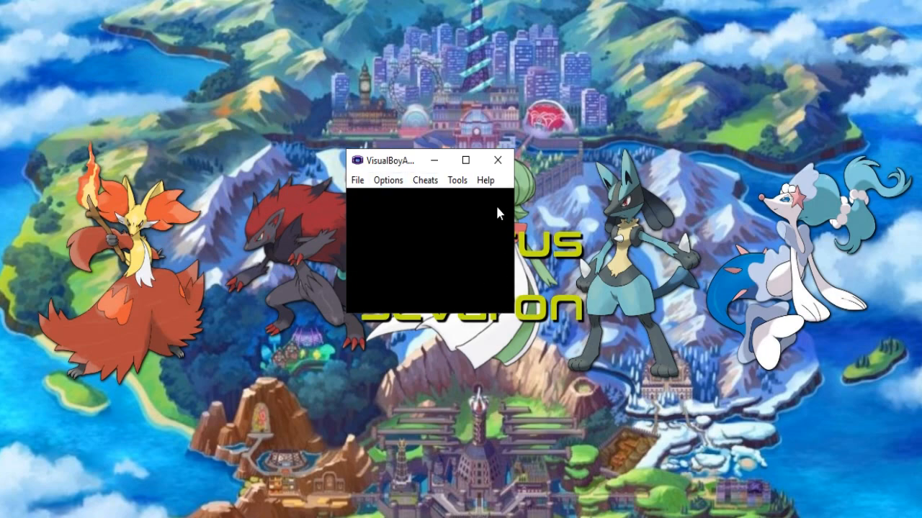
Raise the emulator's video size from x1 to x2 via Options > Video
left_click(425, 180)
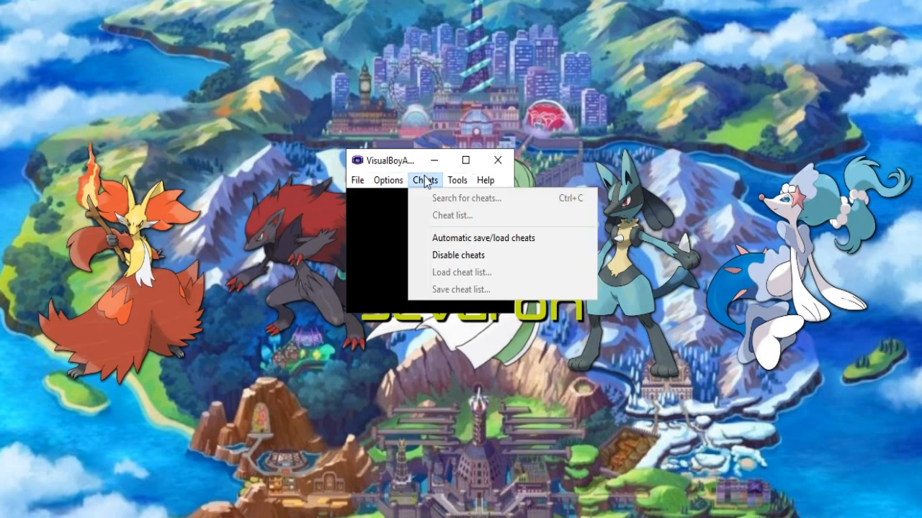
left_click(458, 180)
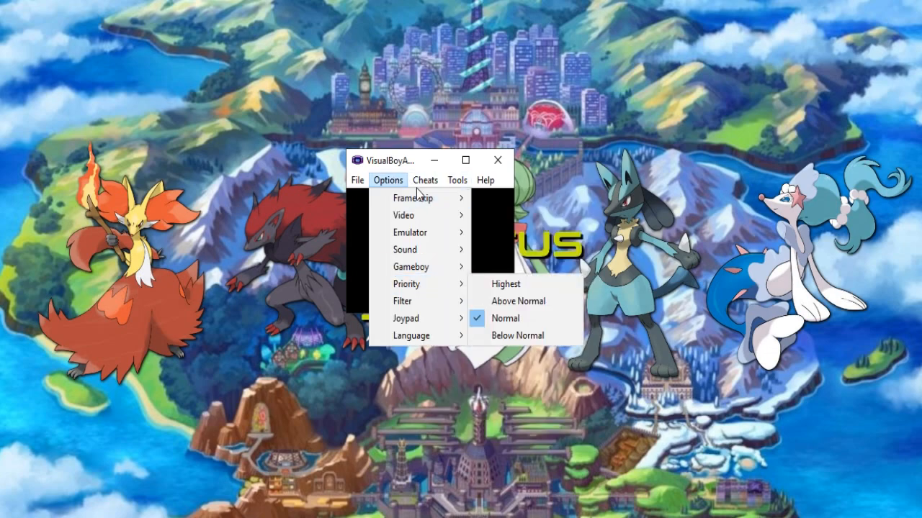
mouse_move(403, 216)
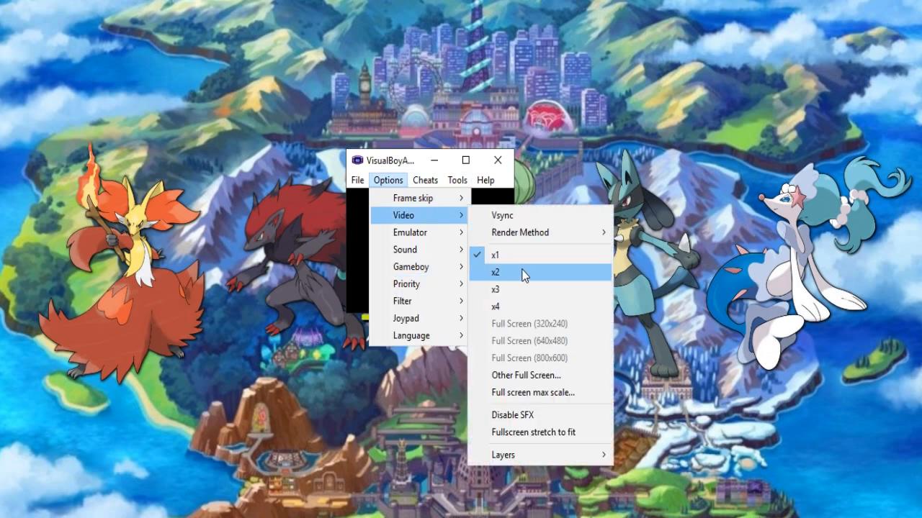
left_click(495, 272)
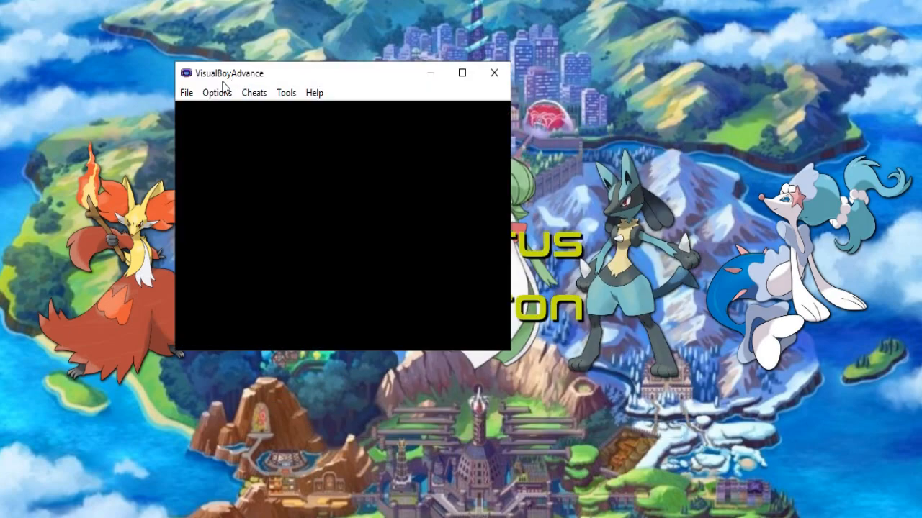
left_click(216, 92)
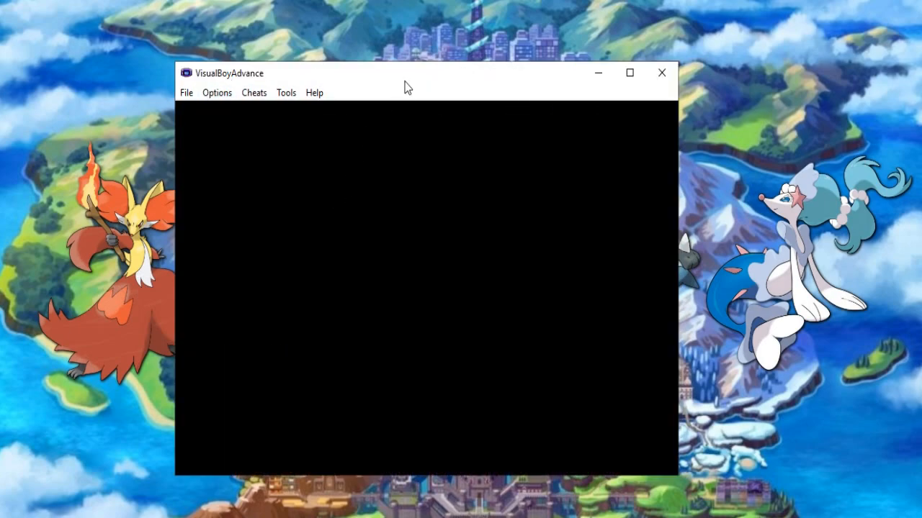
left_click_drag(409, 72, 478, 64)
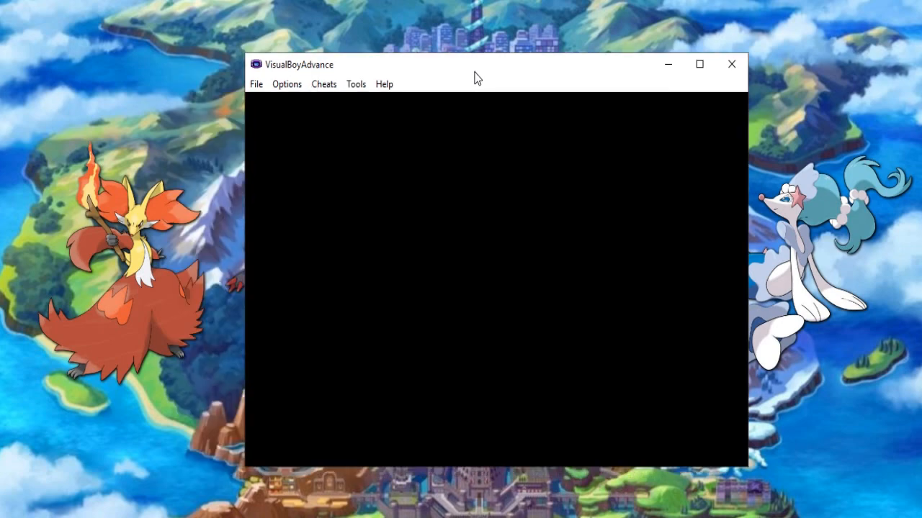
left_click(257, 83)
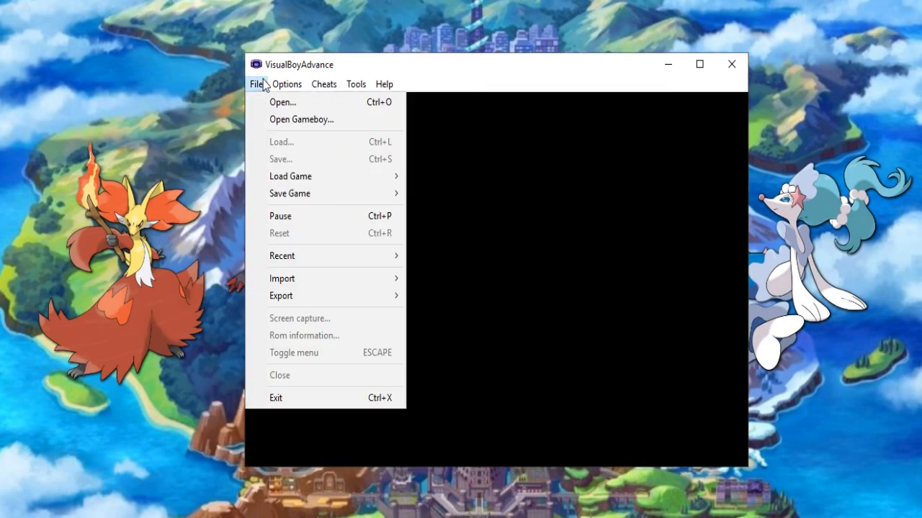
mouse_move(311, 196)
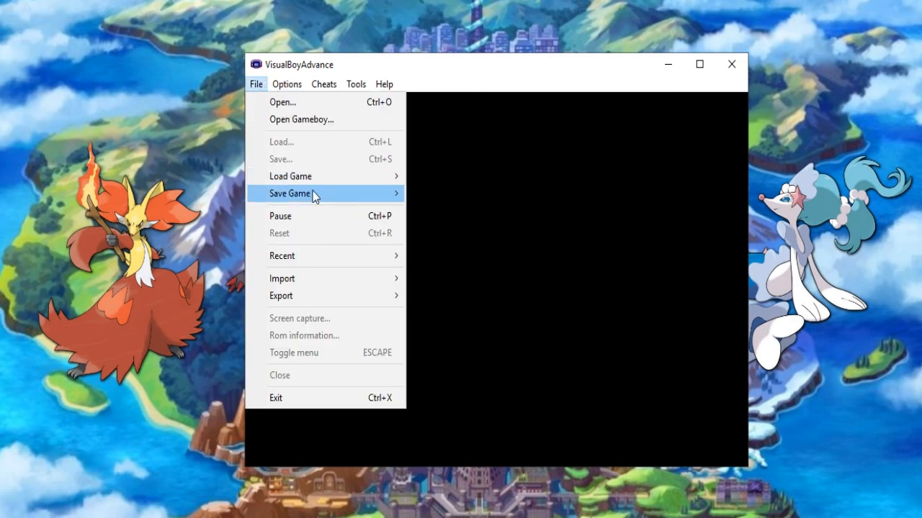
mouse_move(305, 279)
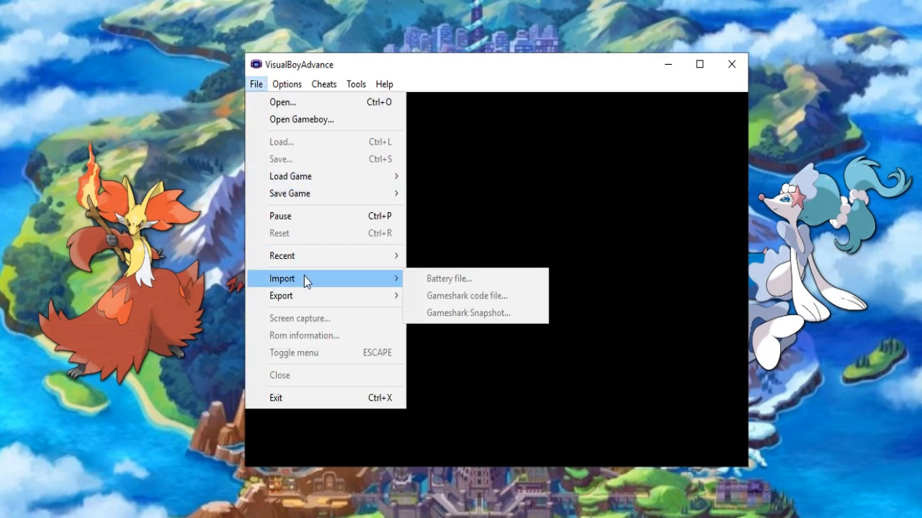
mouse_move(409, 265)
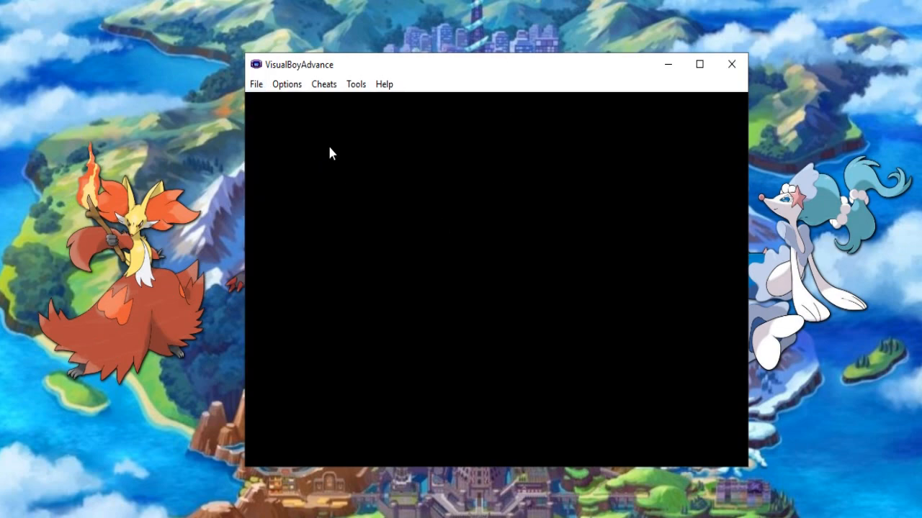
mouse_move(355, 84)
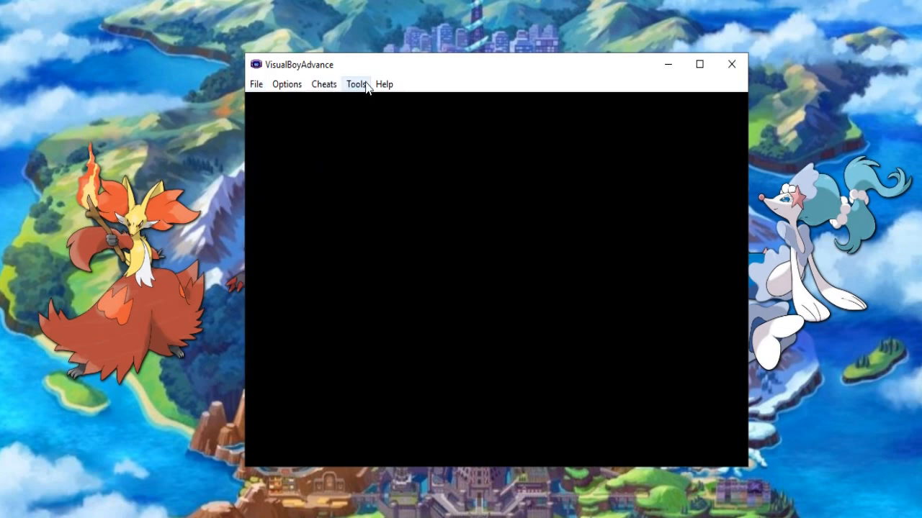
left_click(357, 83)
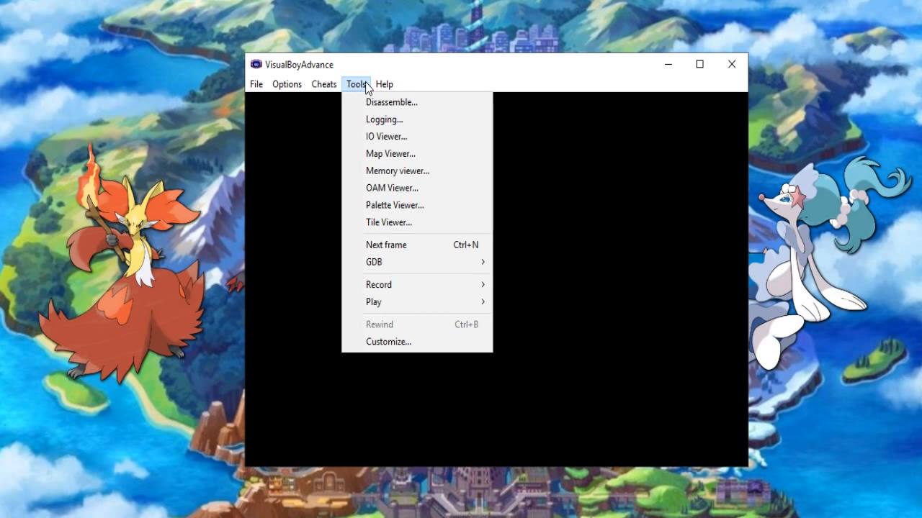
mouse_move(270, 121)
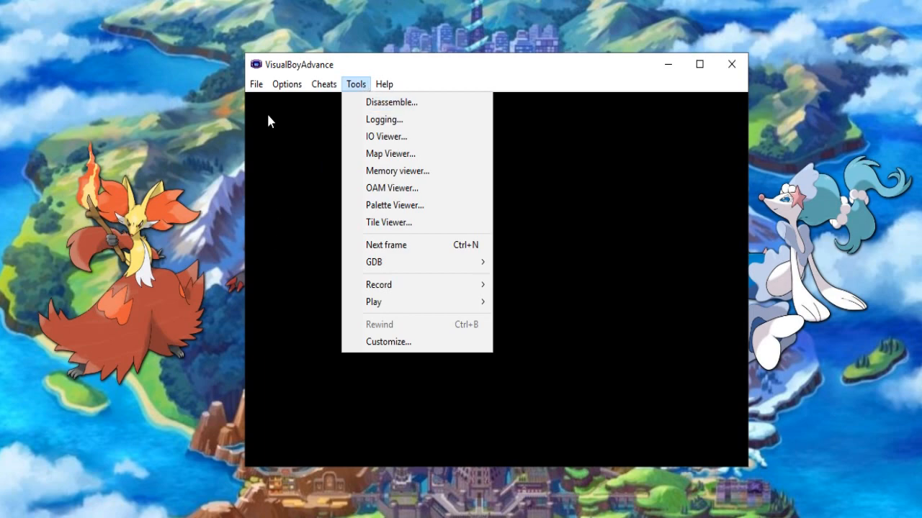
left_click(287, 83)
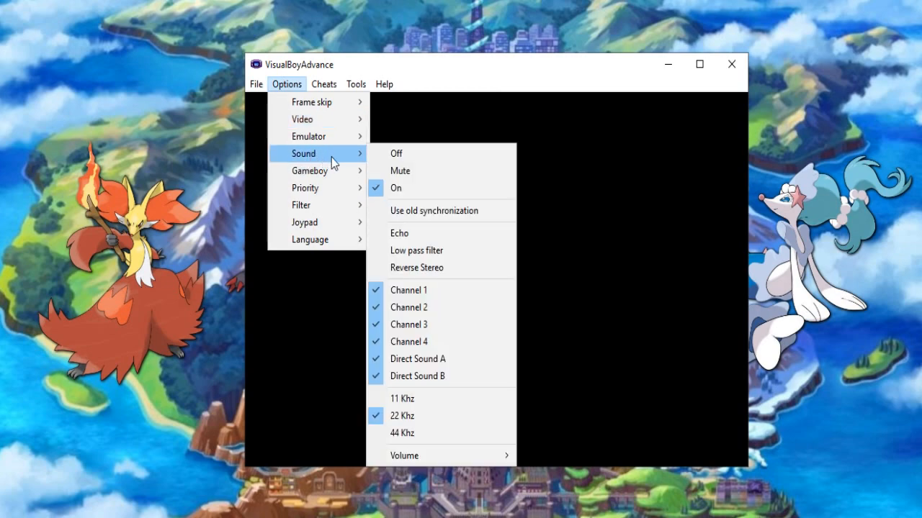
mouse_move(442, 456)
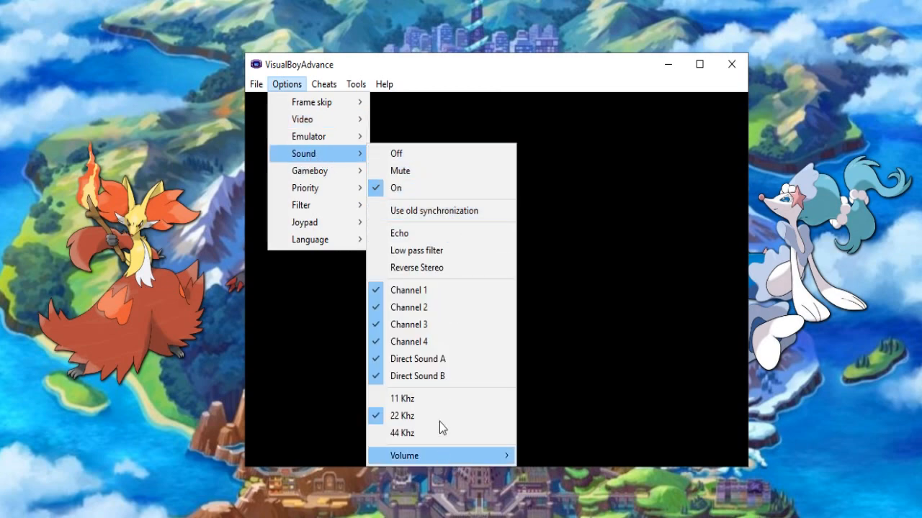
mouse_move(425, 307)
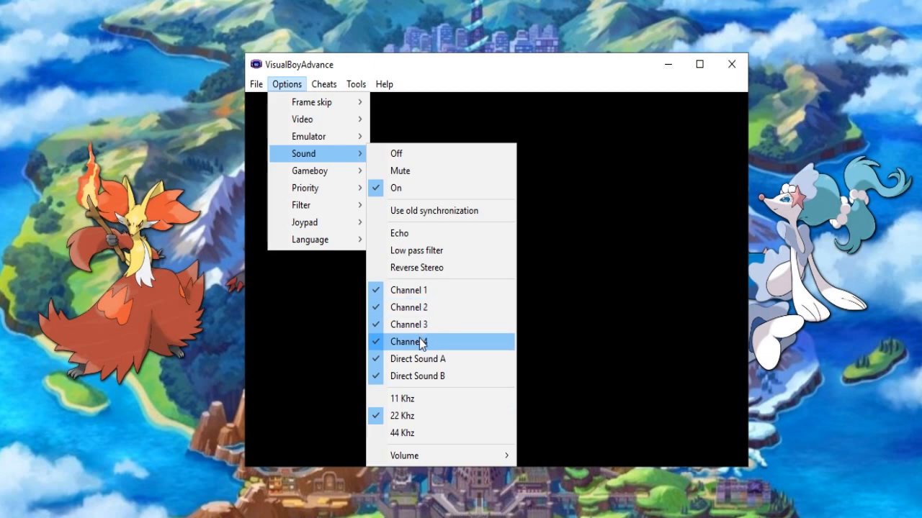
mouse_move(434, 233)
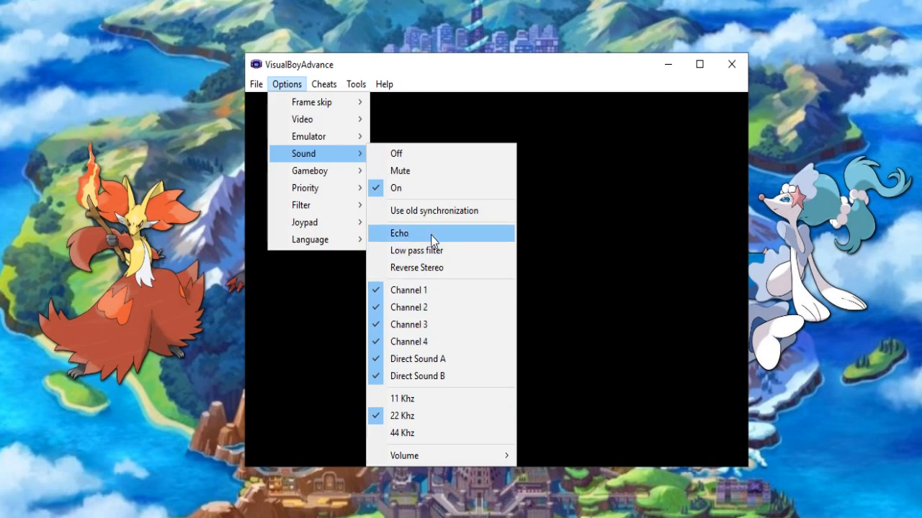
mouse_move(432, 266)
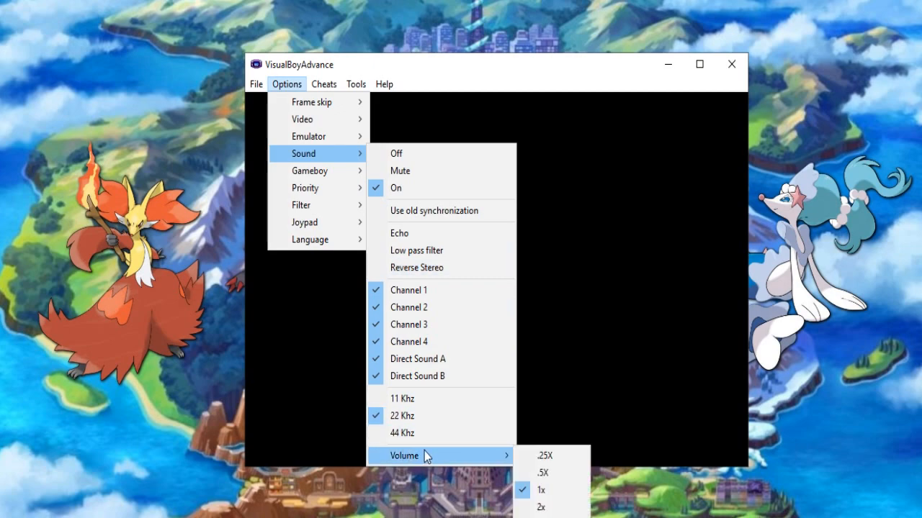
mouse_move(546, 455)
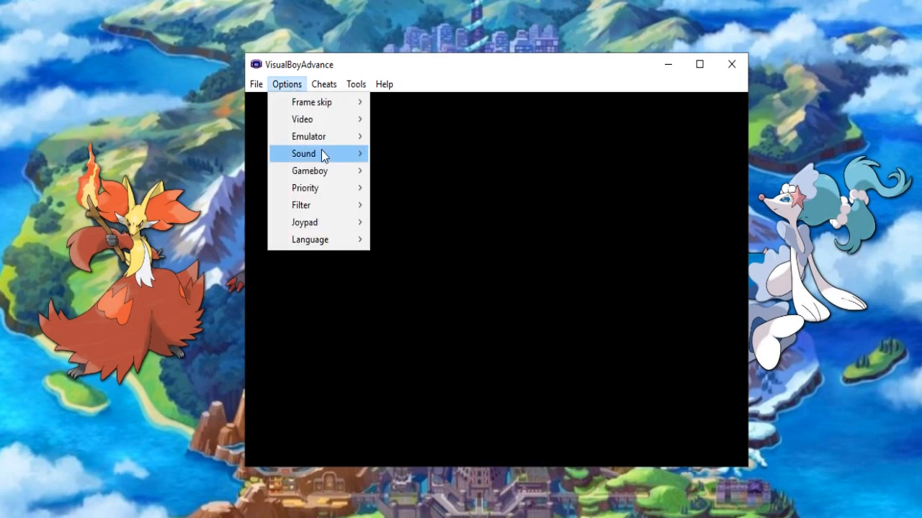
left_click(302, 152)
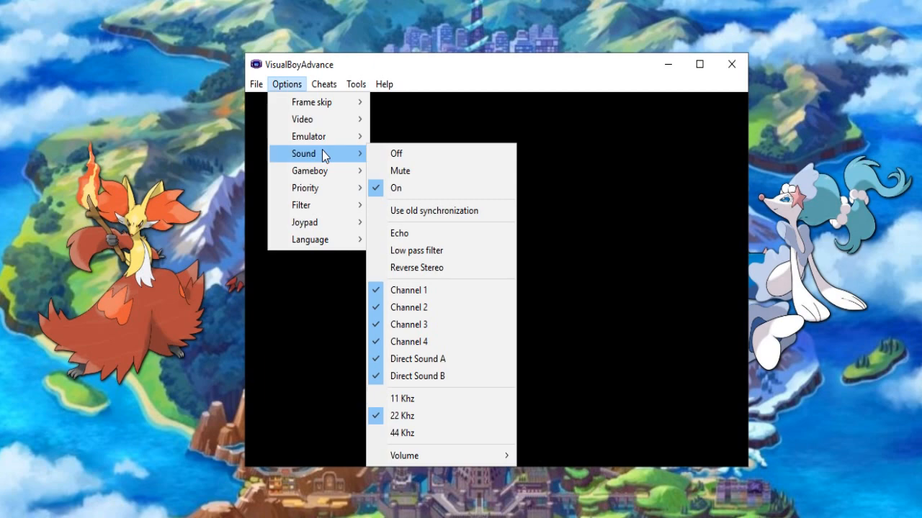
mouse_move(434, 418)
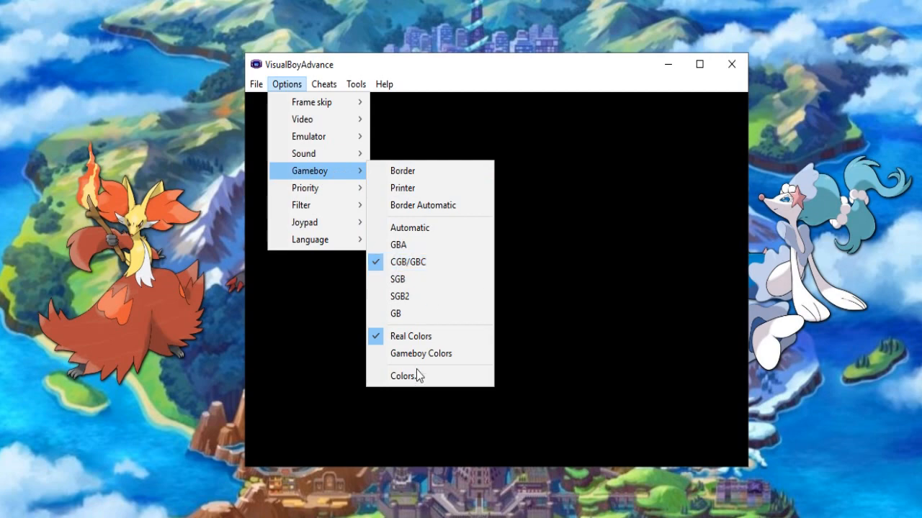
mouse_move(410, 314)
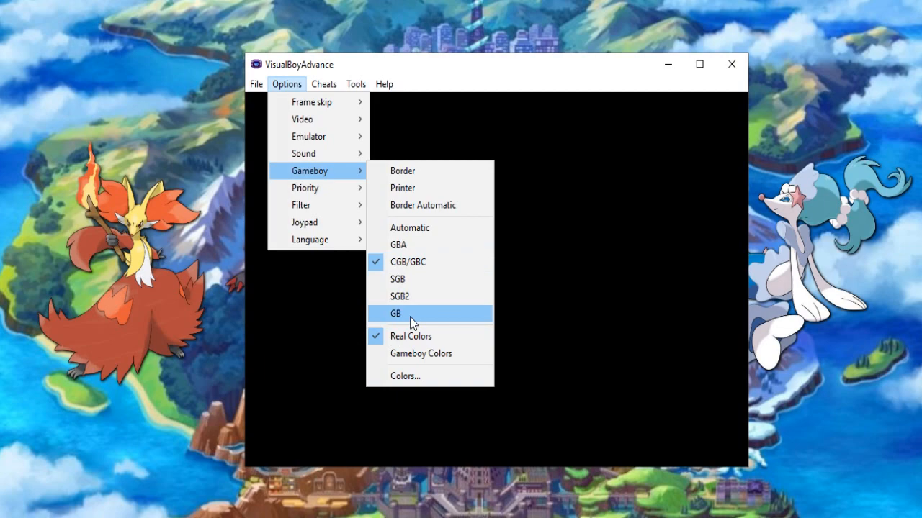
mouse_move(421, 354)
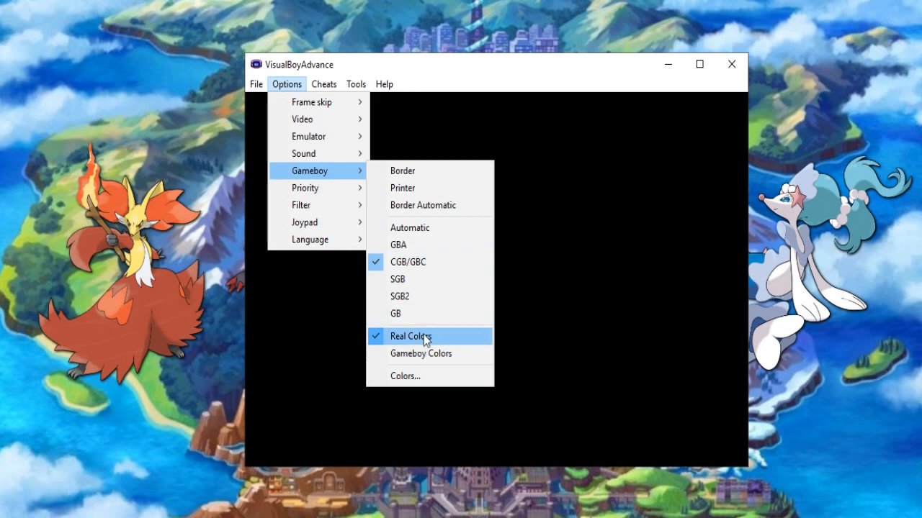
mouse_move(420, 376)
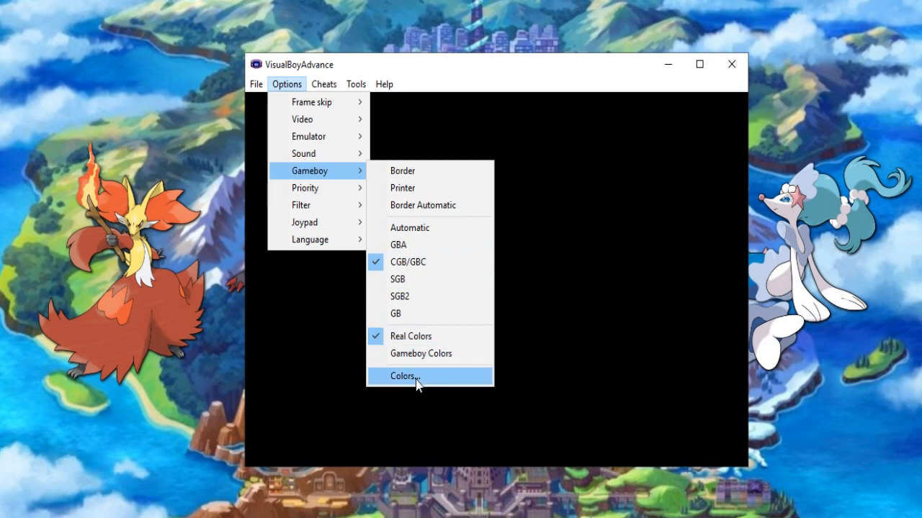
left_click(403, 376)
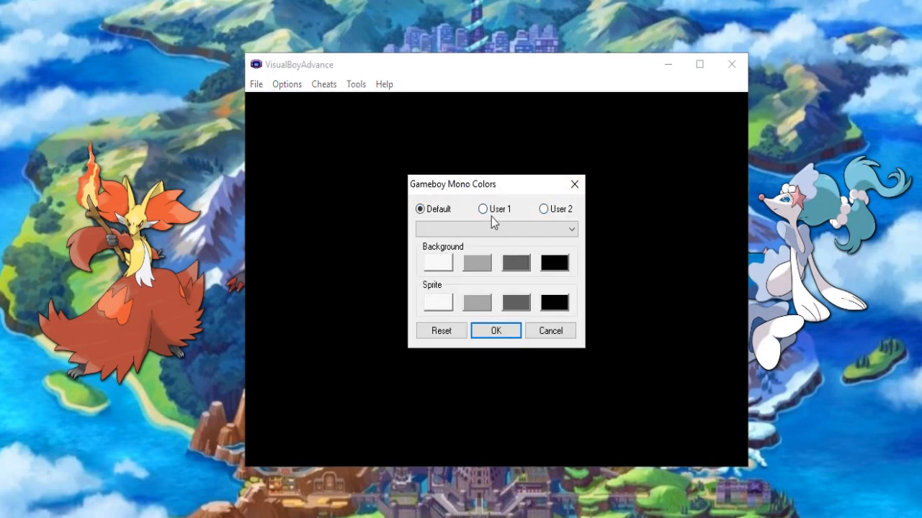
left_click(482, 209)
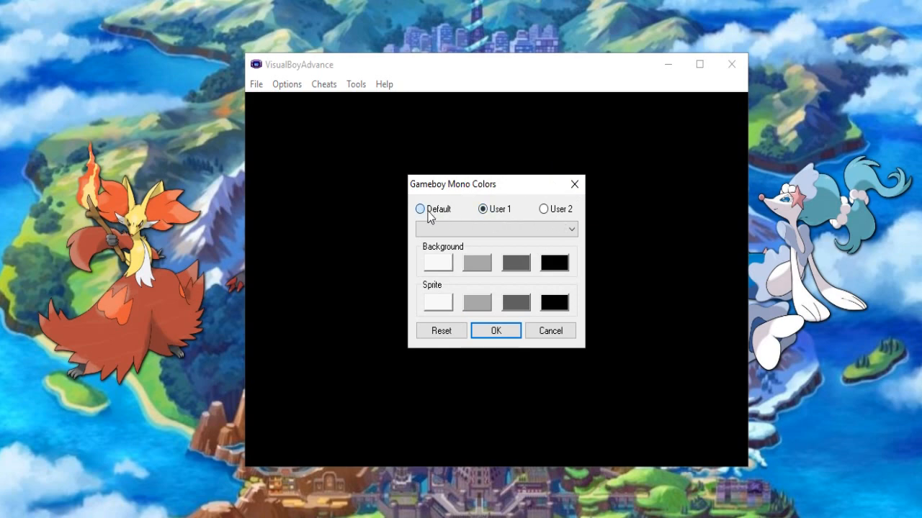
left_click(495, 329)
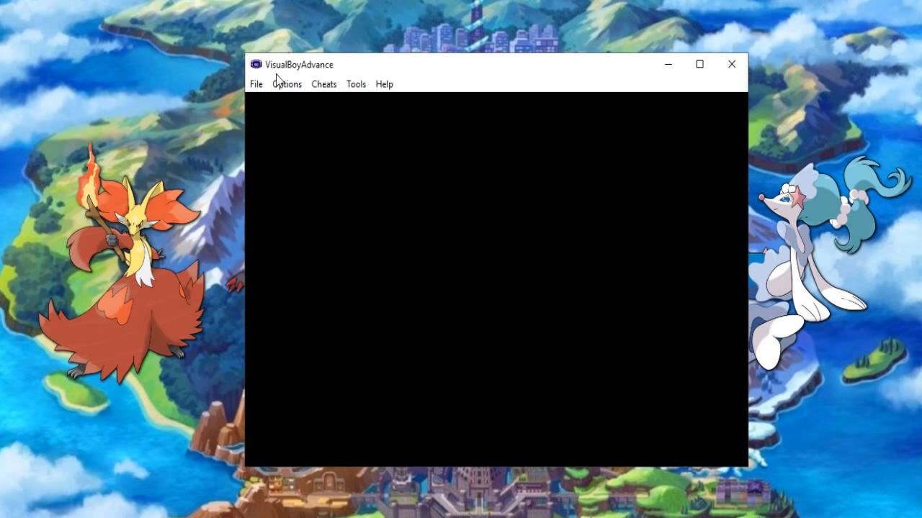
left_click(286, 83)
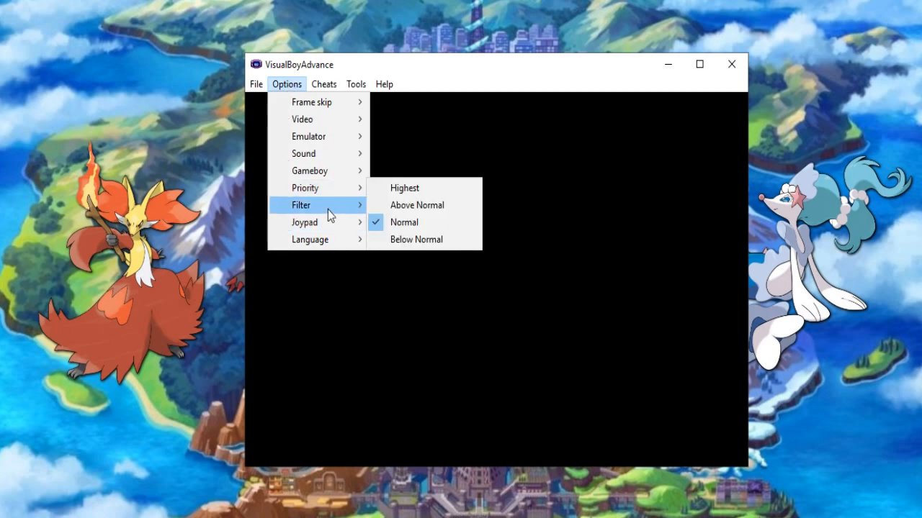
mouse_move(306, 187)
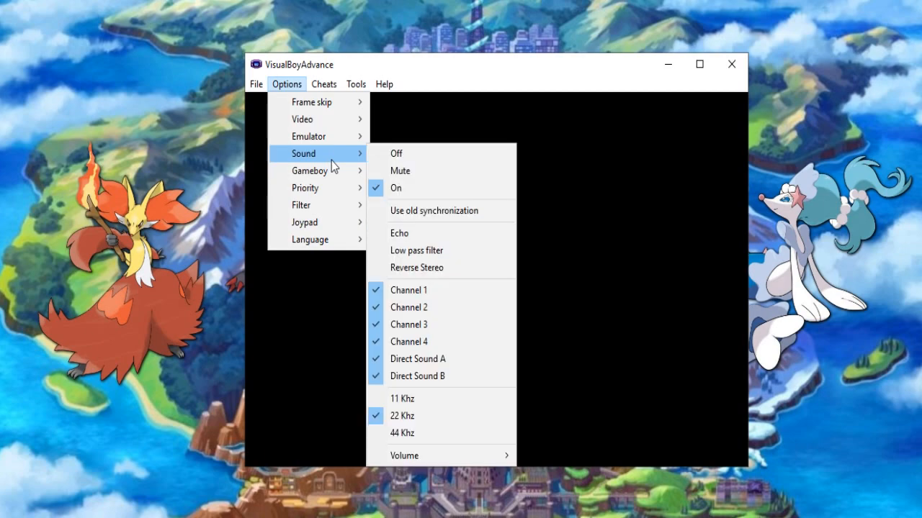
mouse_move(308, 135)
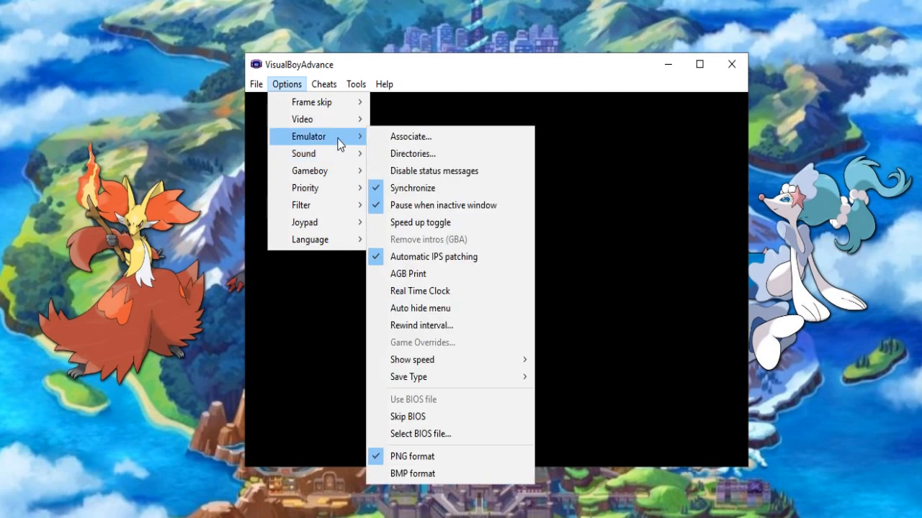
mouse_move(430, 377)
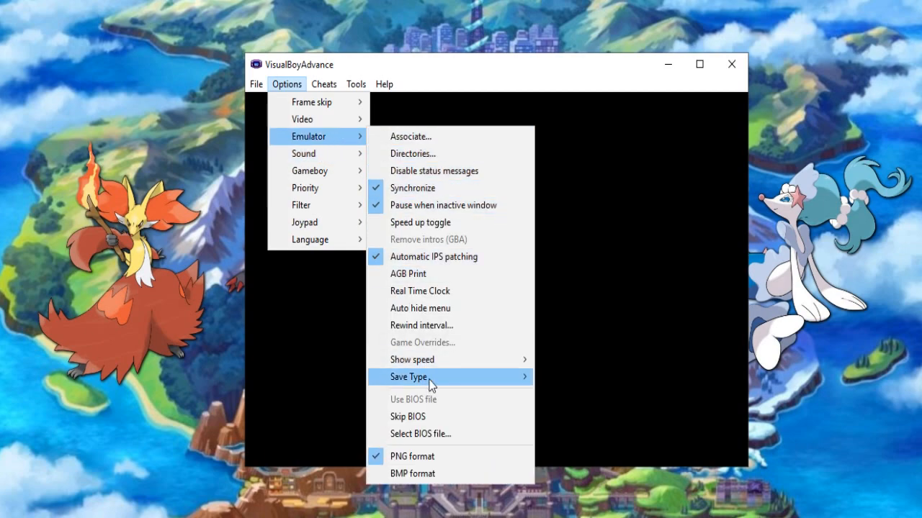
left_click(409, 377)
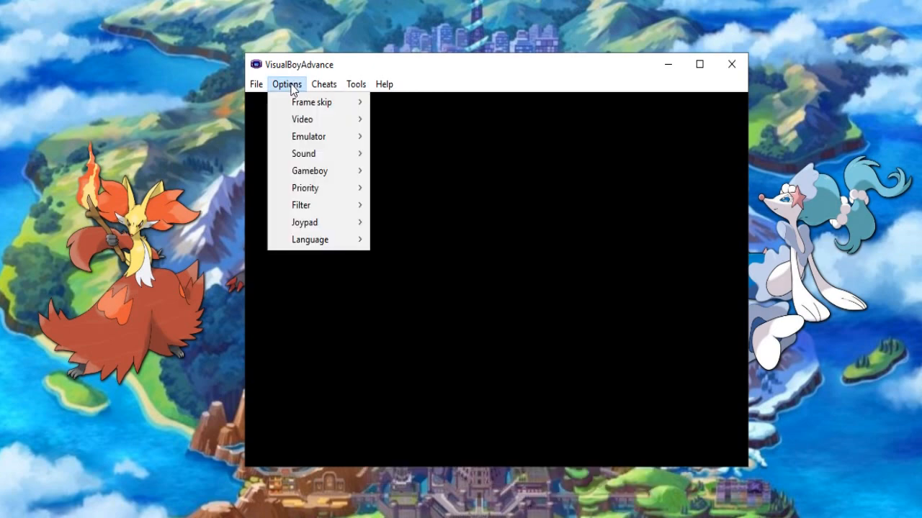
mouse_move(305, 188)
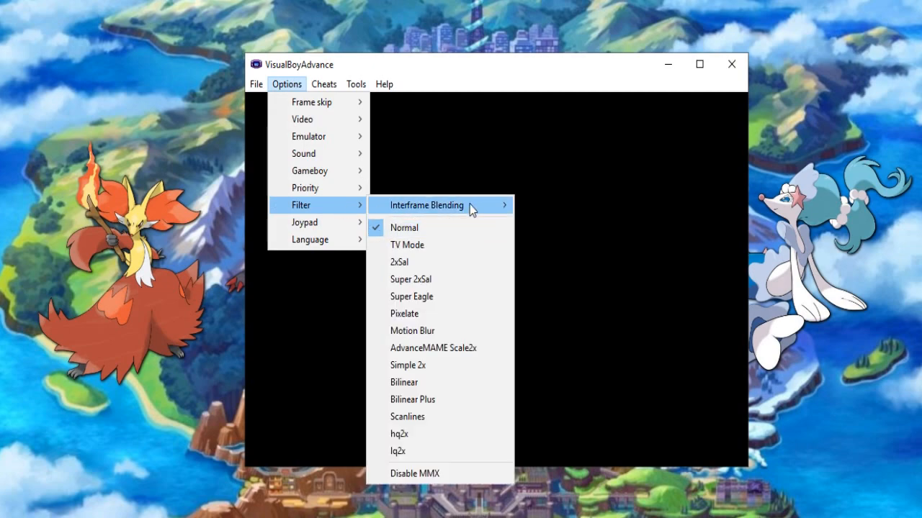
mouse_move(432, 347)
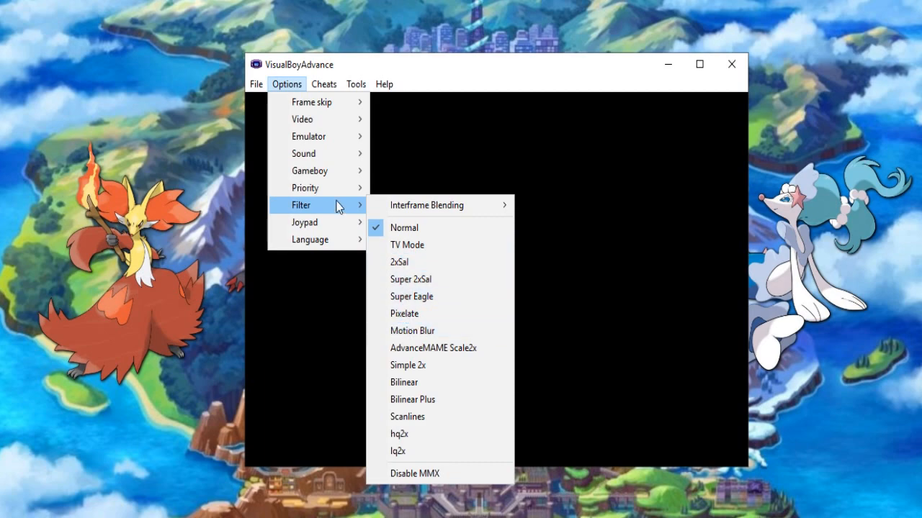
mouse_move(310, 221)
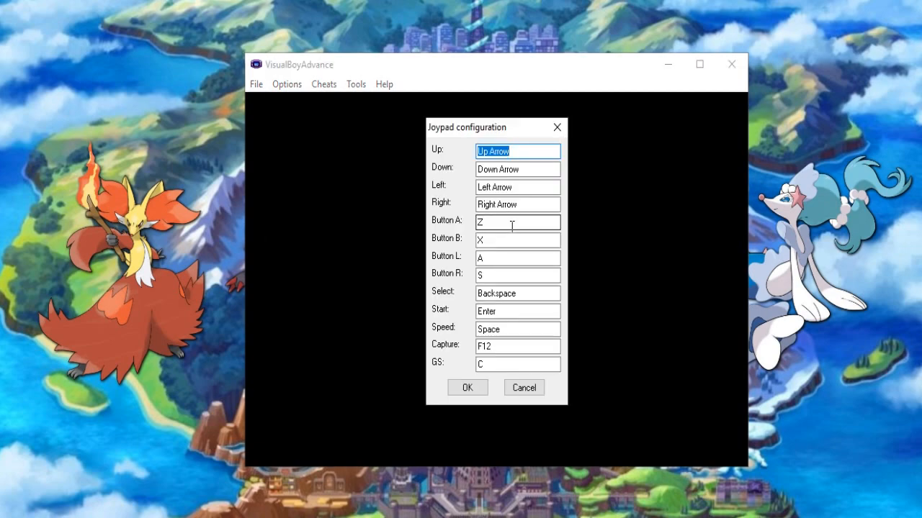
mouse_move(671, 164)
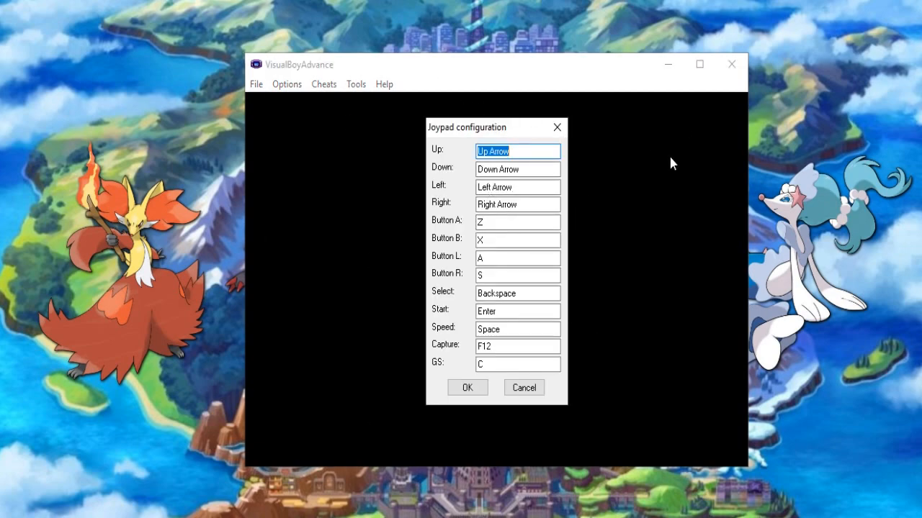
mouse_move(421, 207)
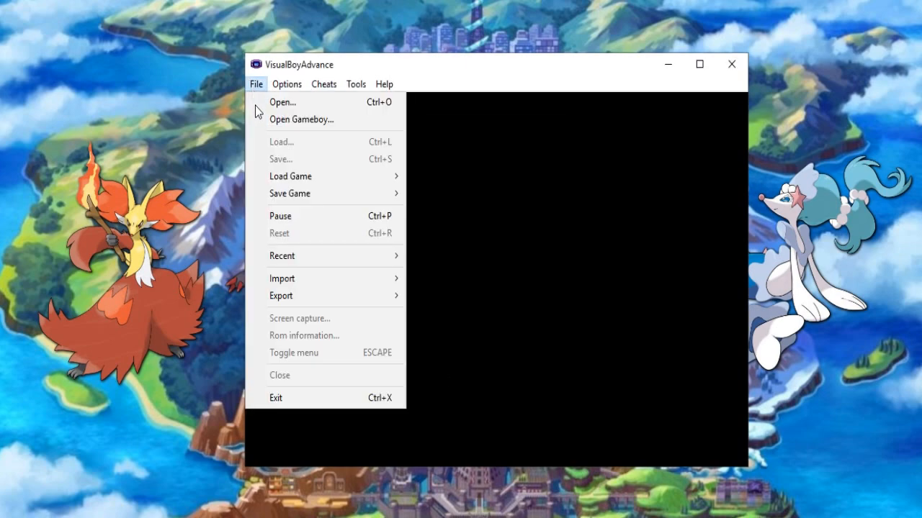
mouse_move(282, 101)
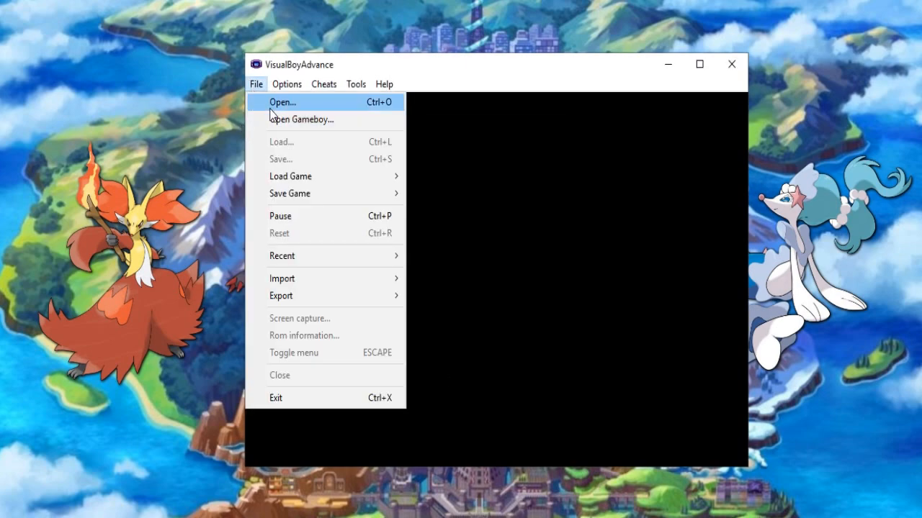
Start opening a GBA ROM, returning to the last folder visited in the Select ROM dialog
left_click(283, 101)
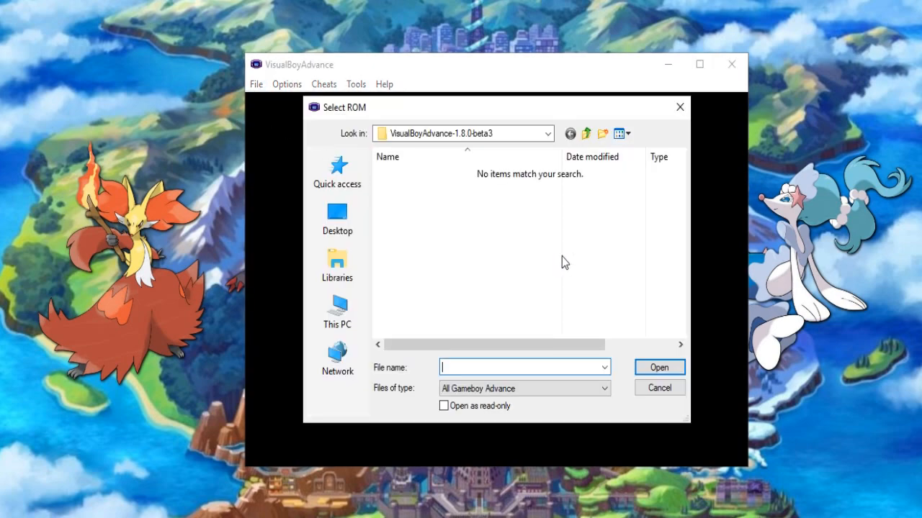
mouse_move(584, 136)
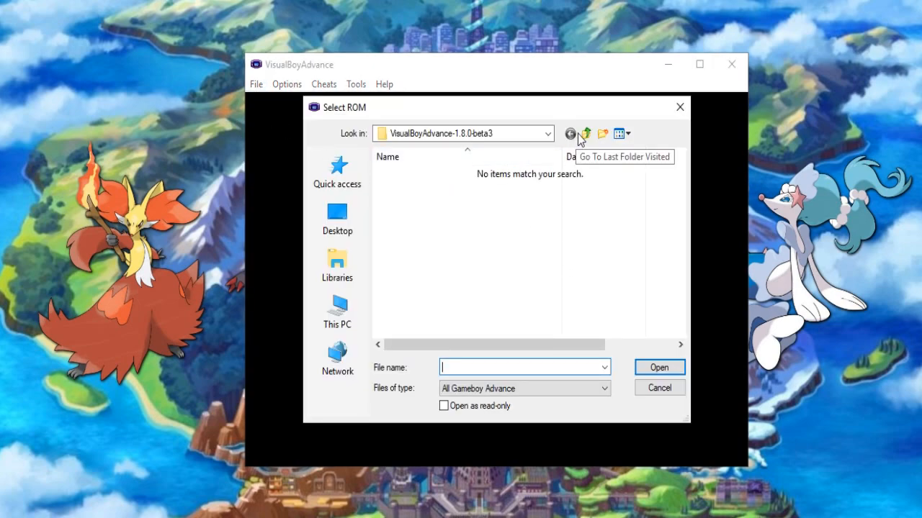
left_click(570, 132)
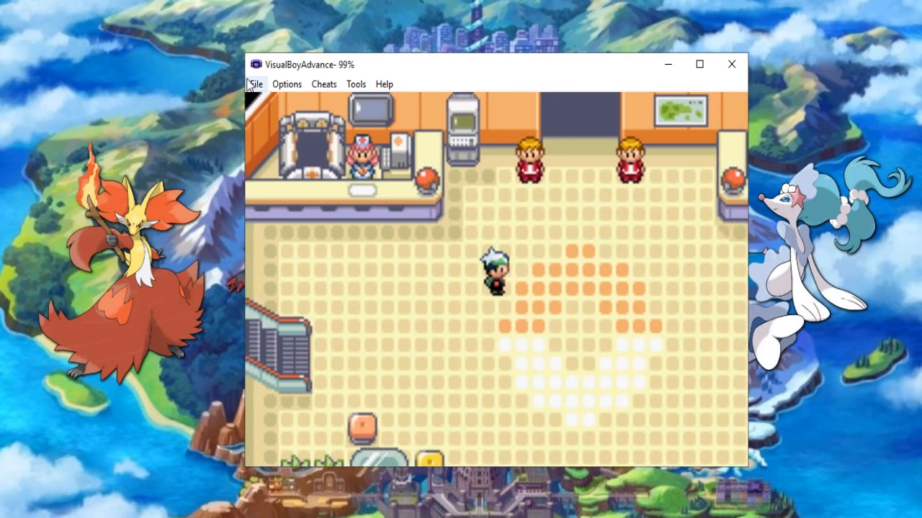
Load the Pokemon Fire Red .gba ROM from the GBA games folder
left_click(256, 83)
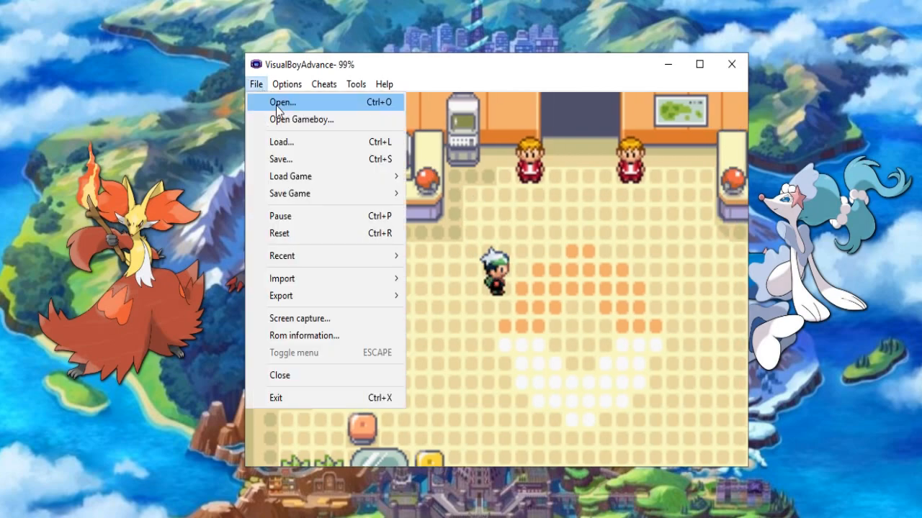
mouse_move(357, 115)
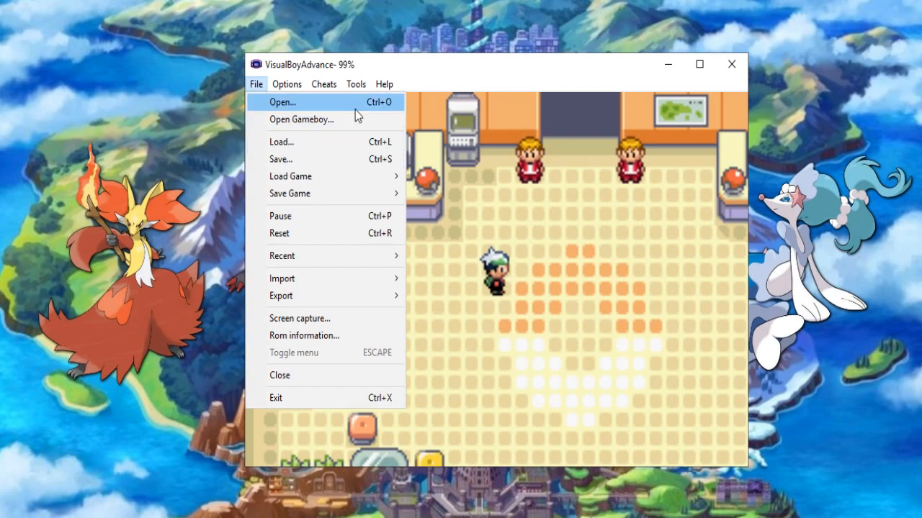
left_click(282, 100)
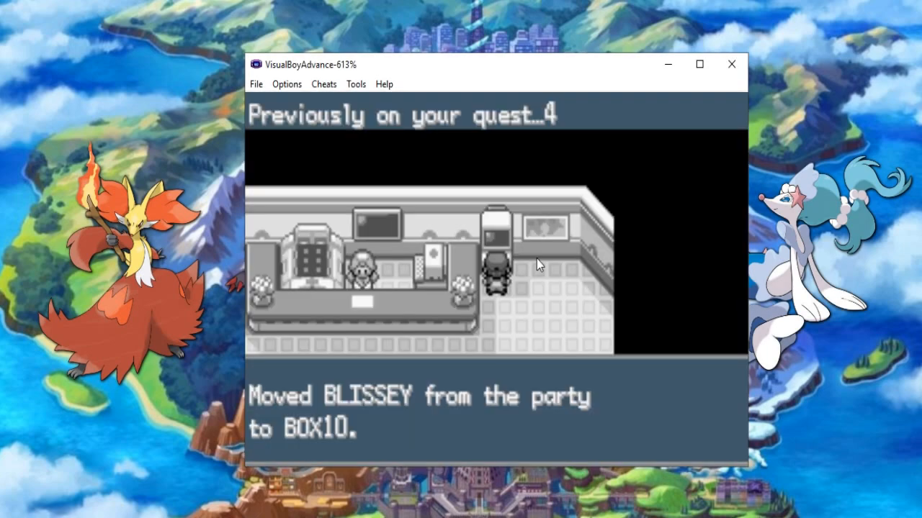
left_click(256, 84)
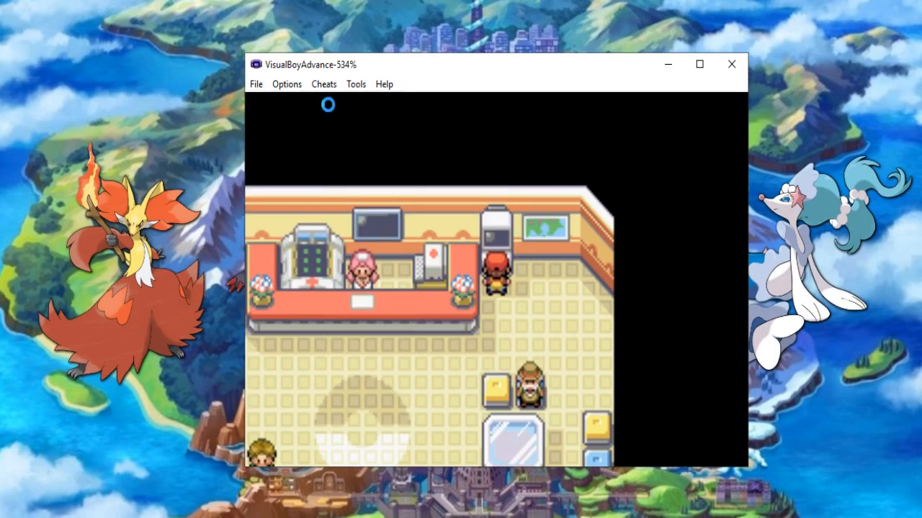
left_click(256, 84)
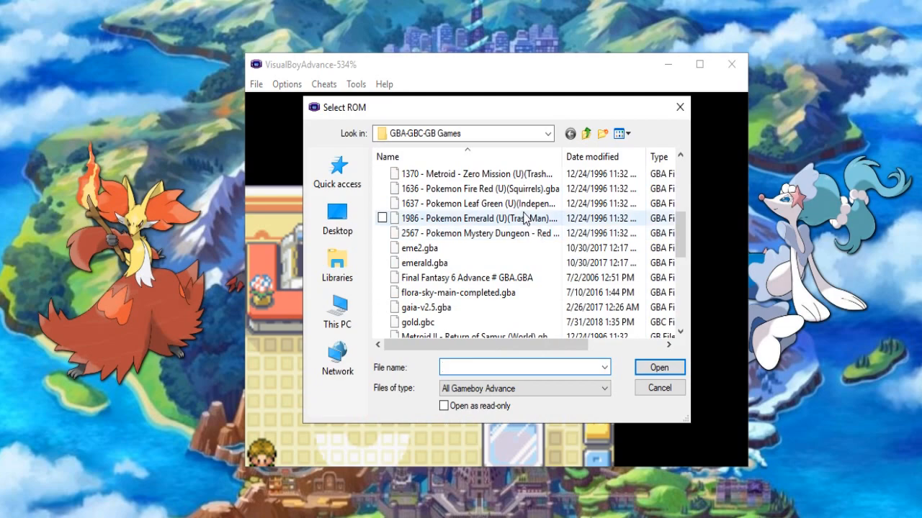
left_click(475, 189)
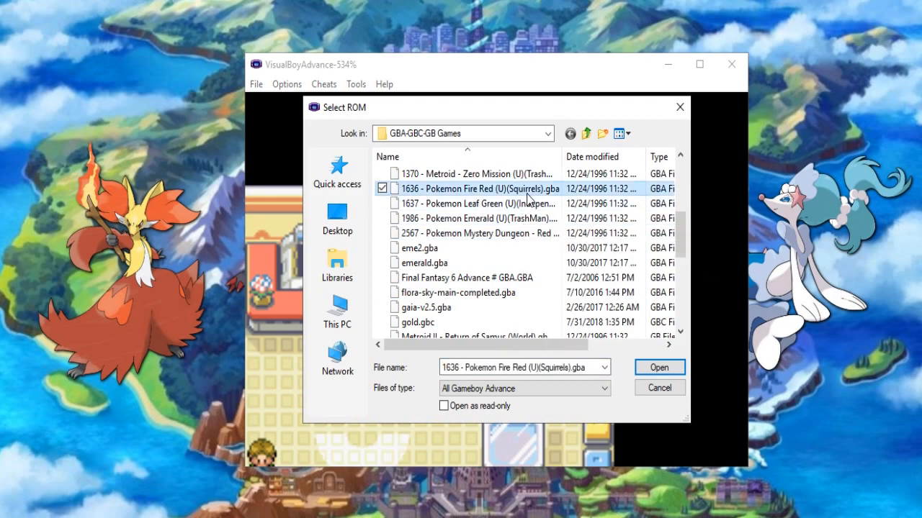
left_click(656, 367)
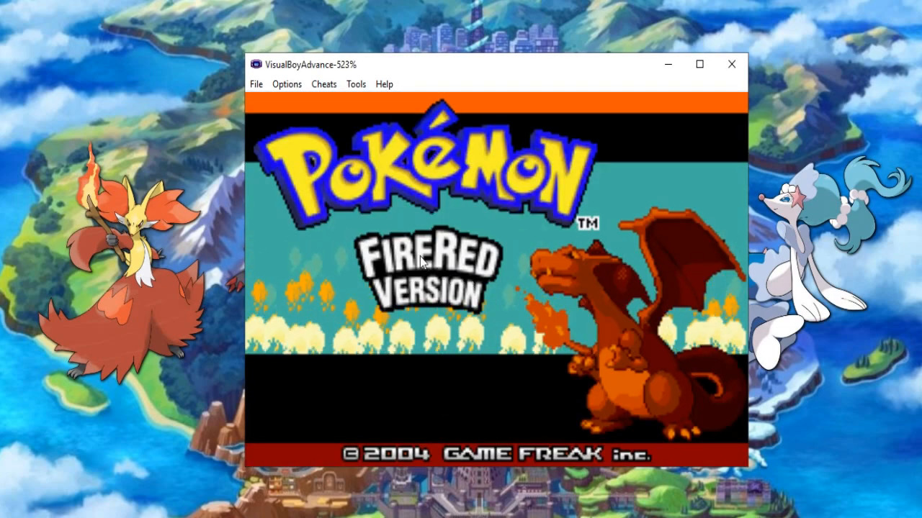
Load another GBA Pokémon ROM and play into a Pokémon Center
left_click(256, 83)
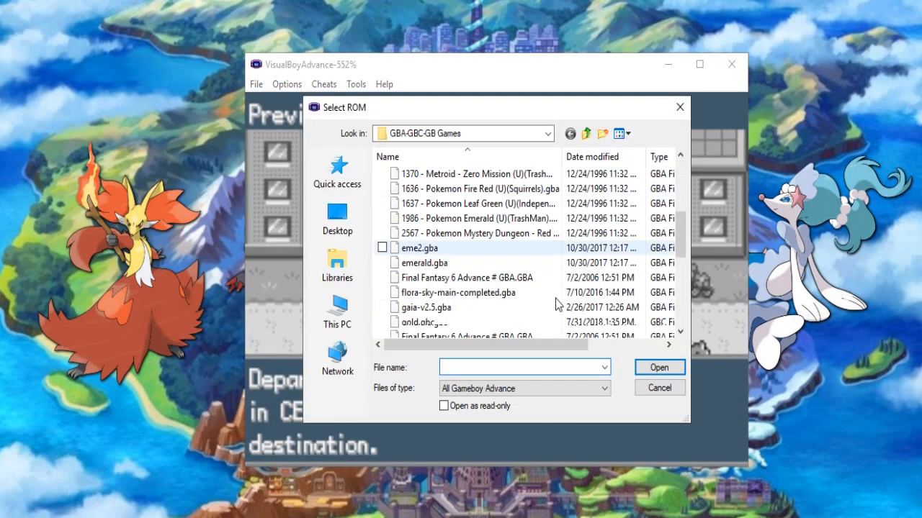
left_click(656, 367)
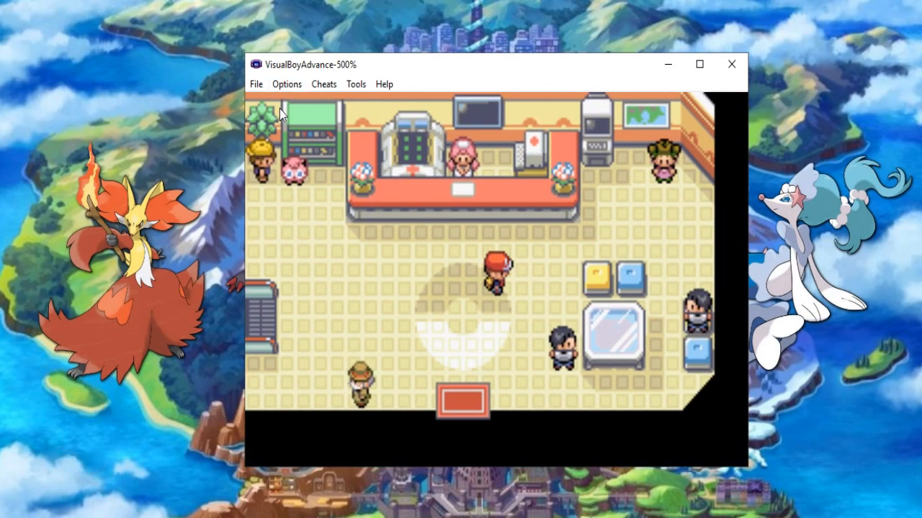
Browse the Select ROM dialog for the Game Boy Pokémon Blue ROM
left_click(287, 83)
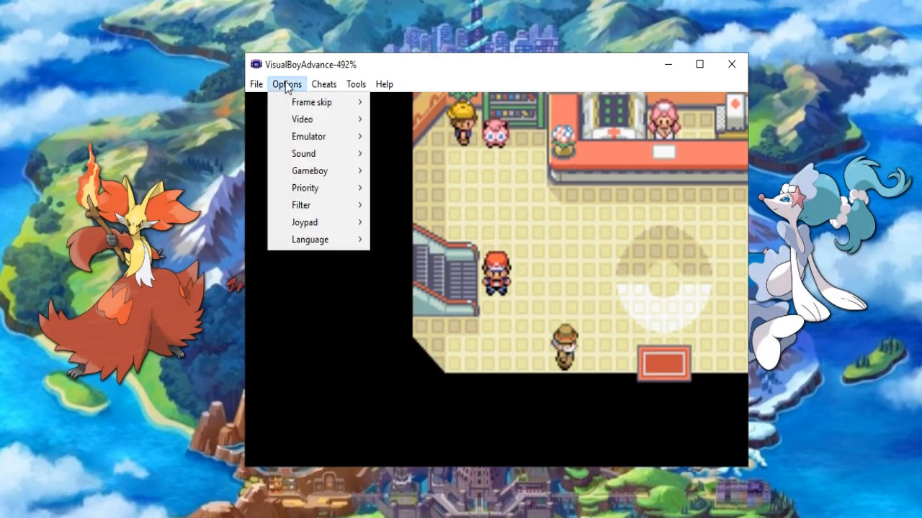
left_click(256, 83)
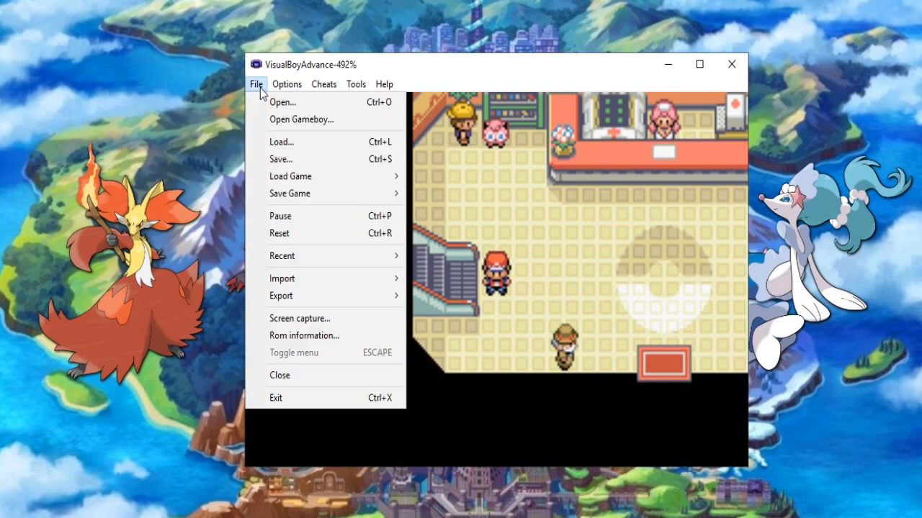
left_click(282, 100)
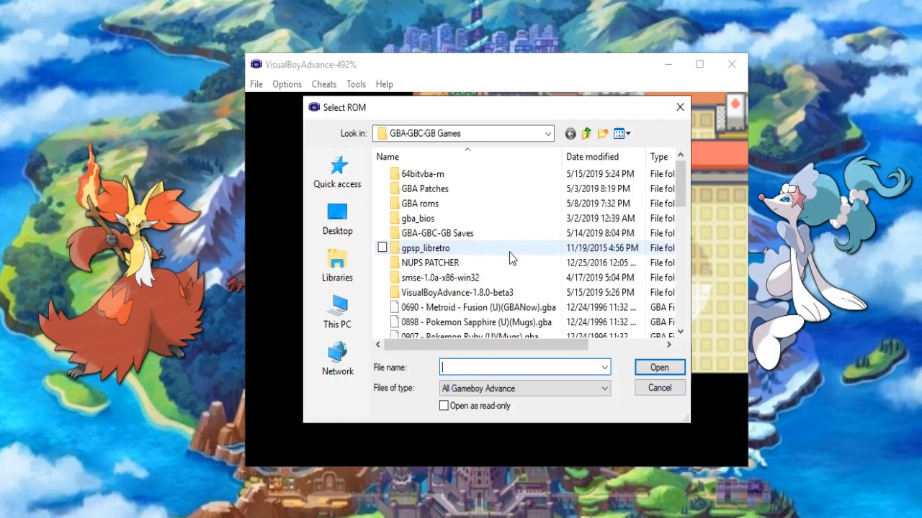
scroll("down", 3)
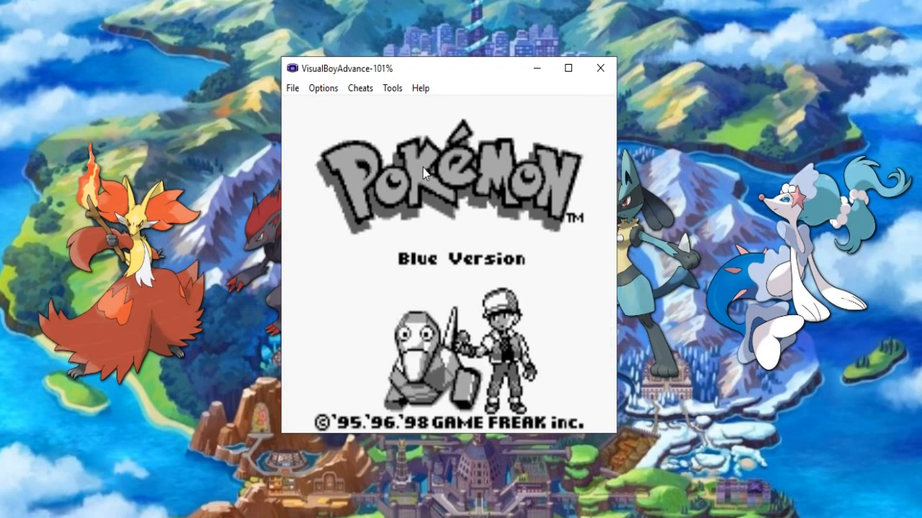
mouse_move(527, 213)
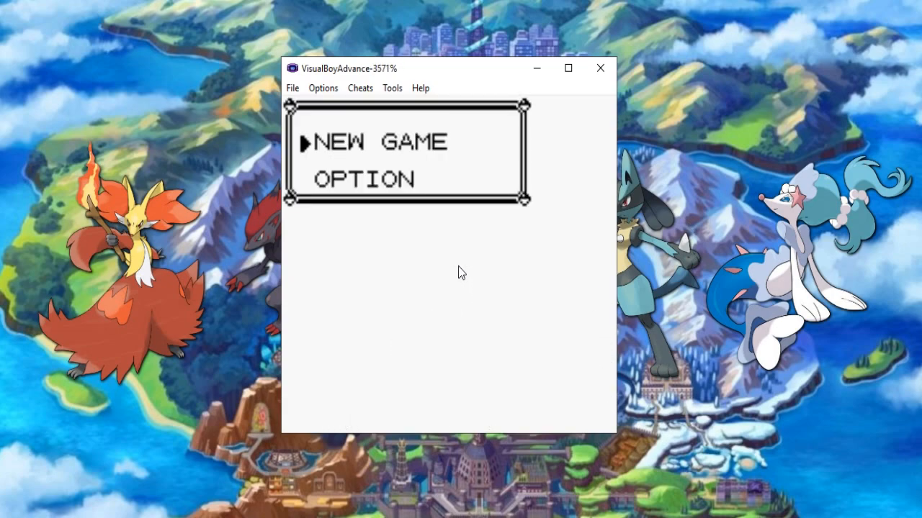
Review the Options > Video size, rendering method and display filter choices
left_click(360, 88)
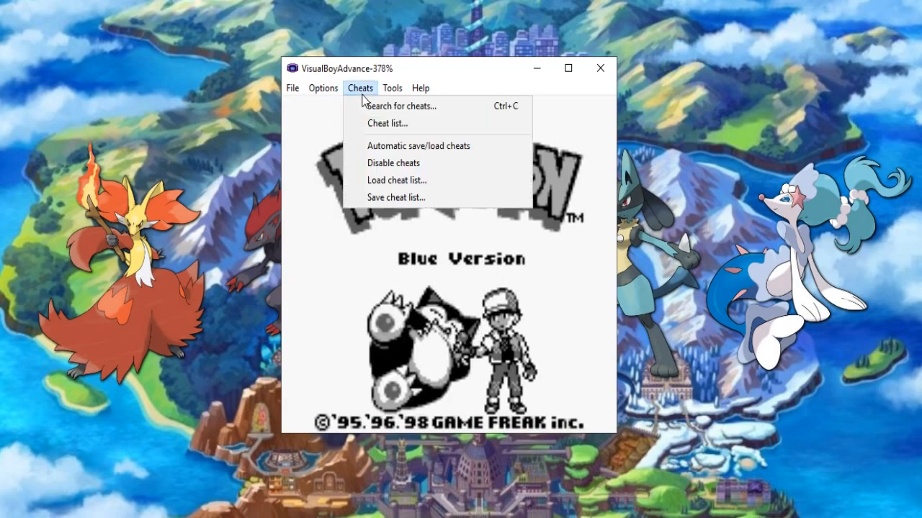
left_click(323, 88)
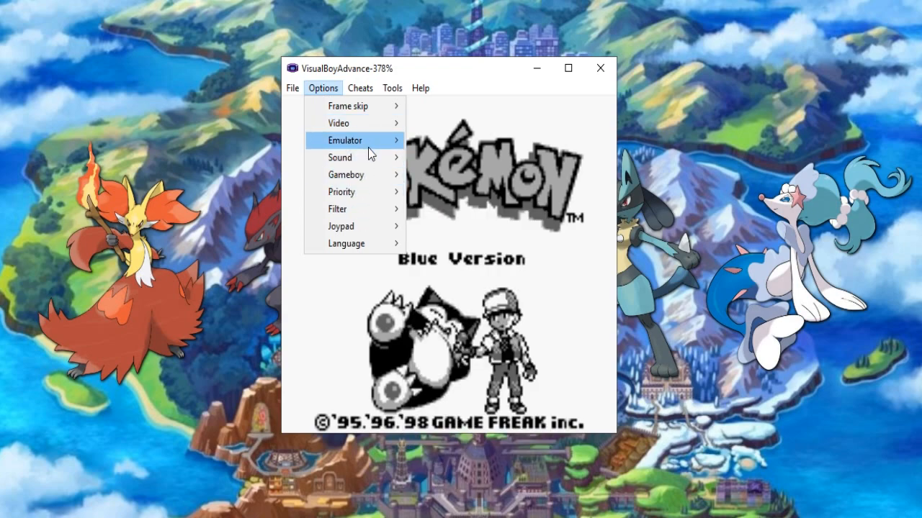
left_click(345, 174)
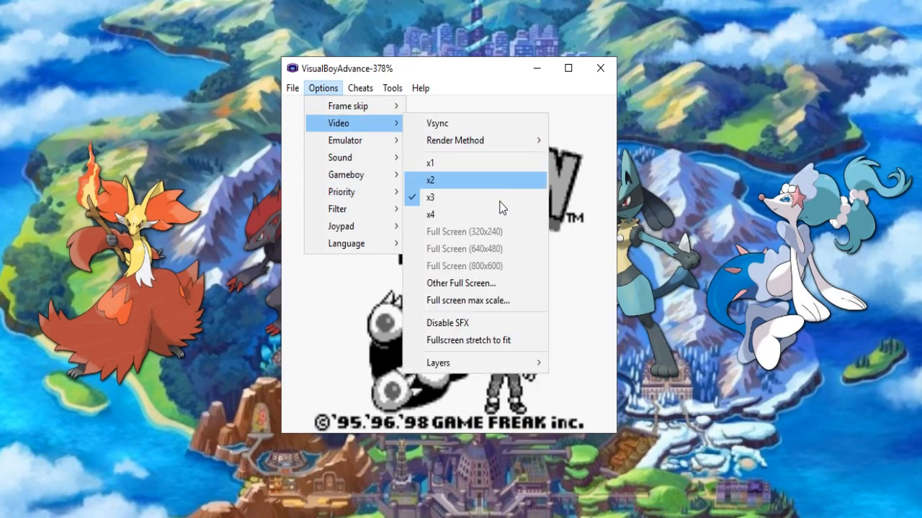
mouse_move(460, 141)
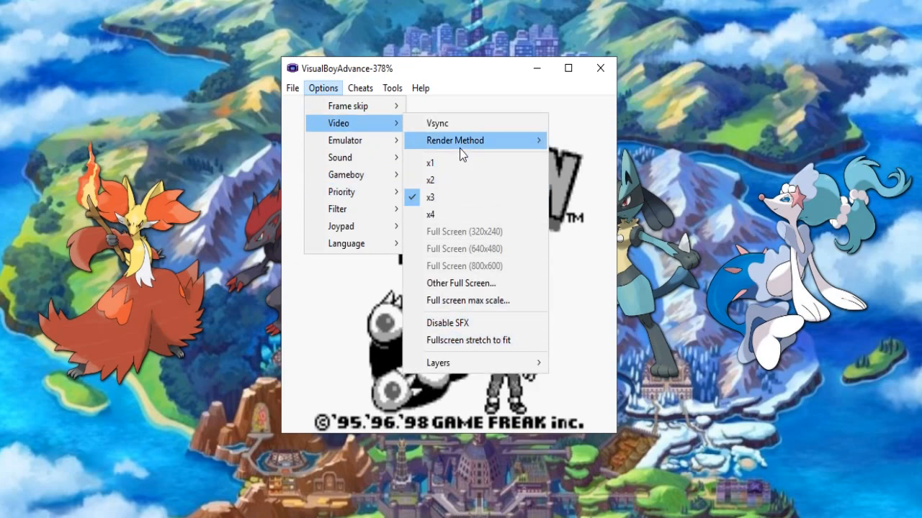
left_click(455, 142)
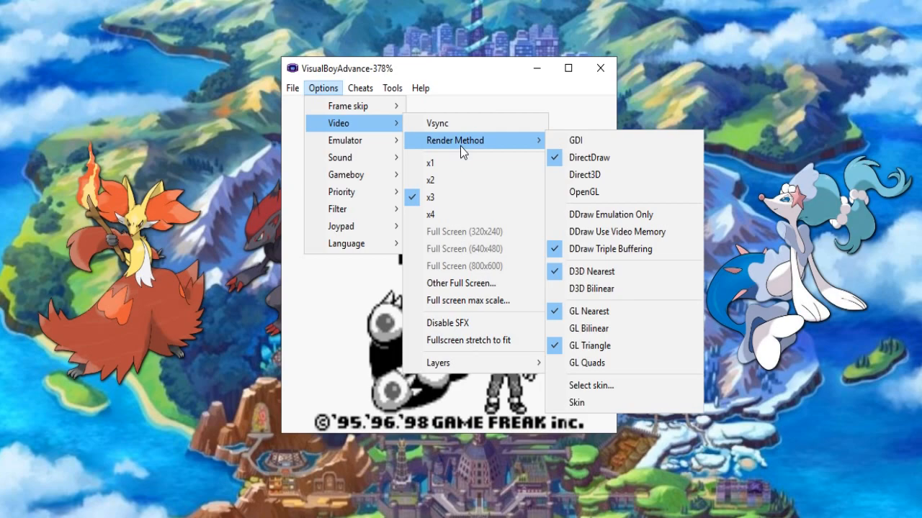
mouse_move(484, 182)
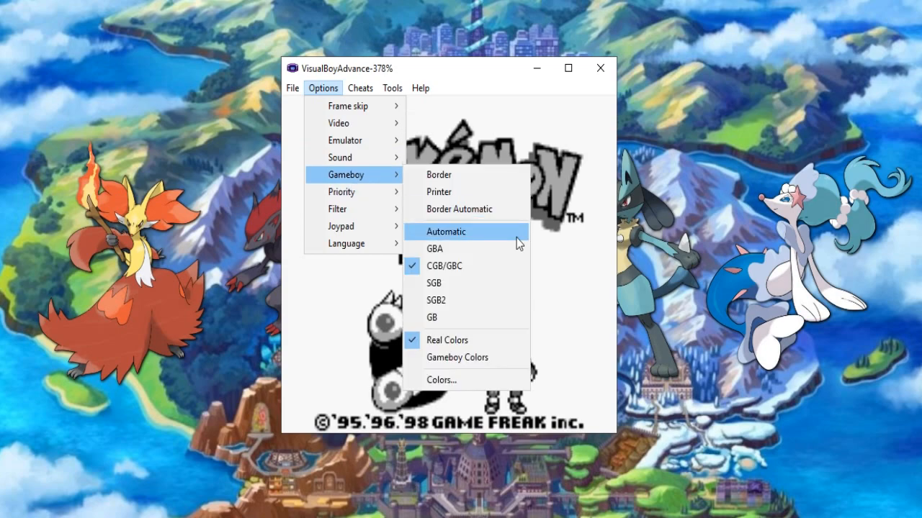
mouse_move(456, 380)
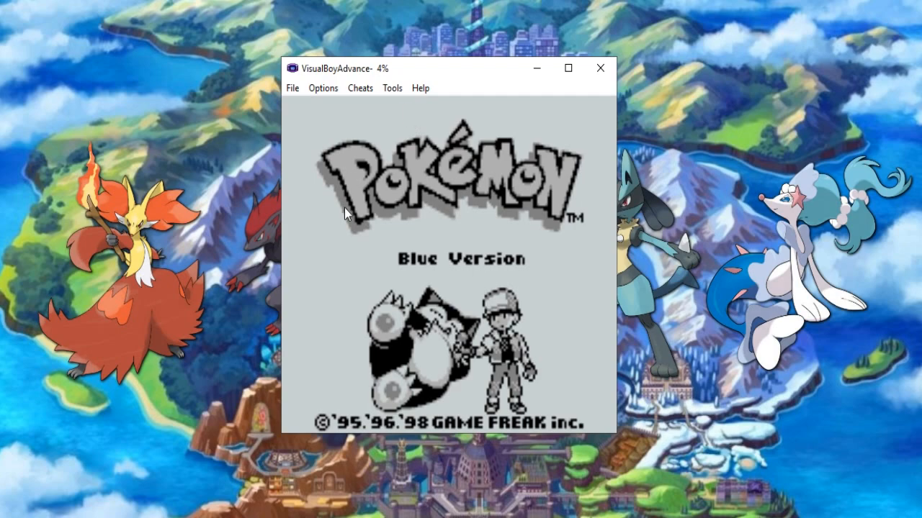
left_click(322, 88)
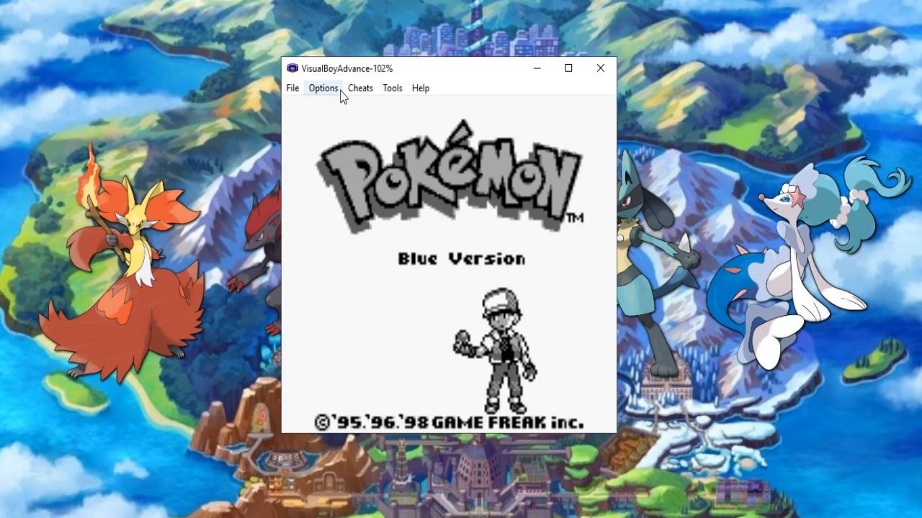
left_click(322, 88)
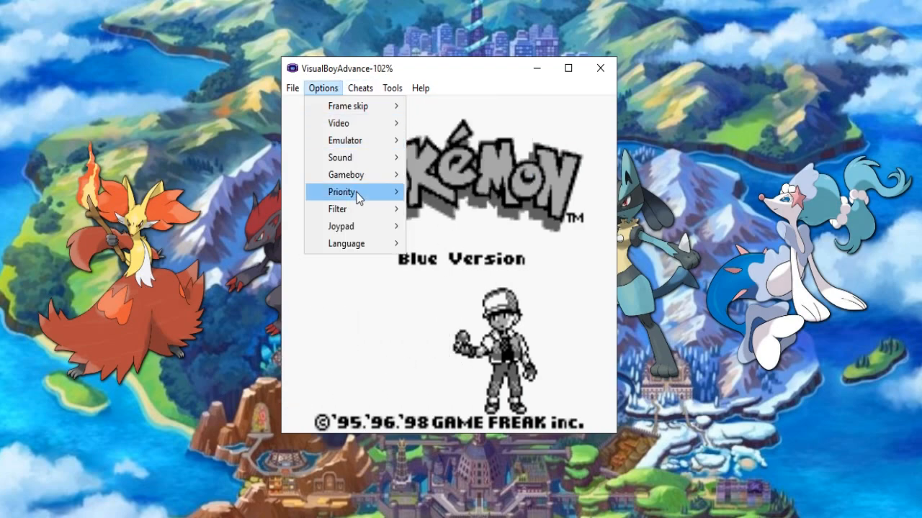
left_click(343, 192)
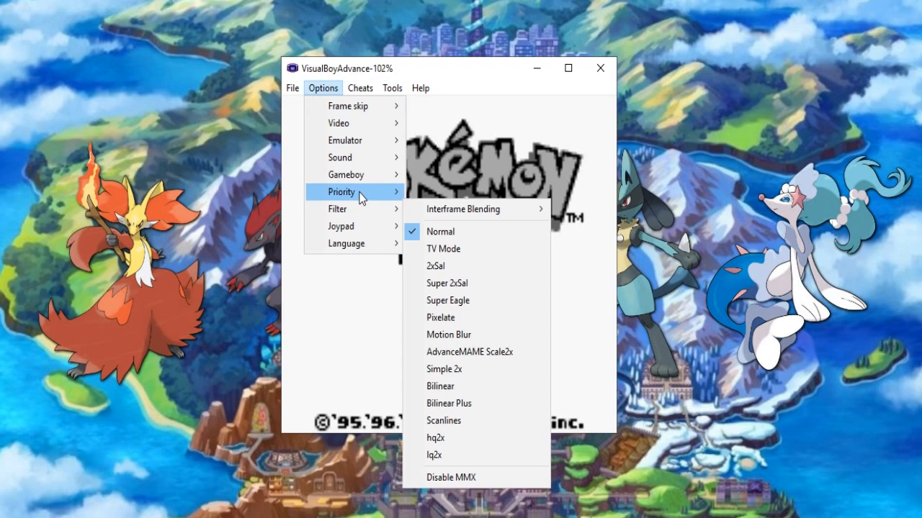
Try Game Boy emulation modes GBA and Automatic, settling on Super Game Boy 2
left_click(345, 174)
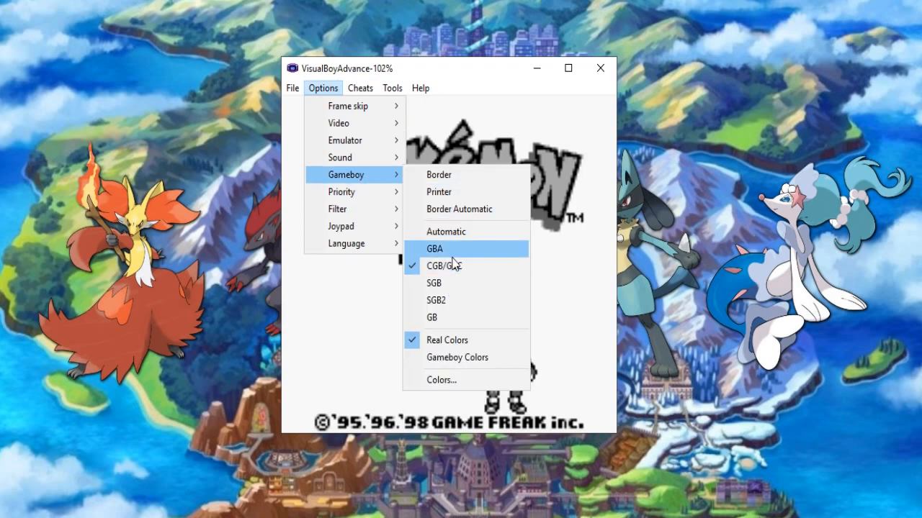
left_click(435, 247)
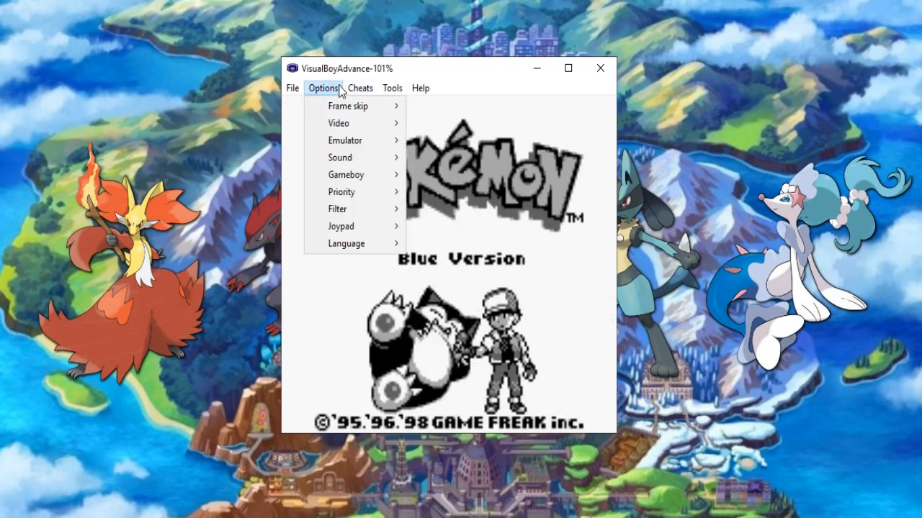
mouse_move(346, 176)
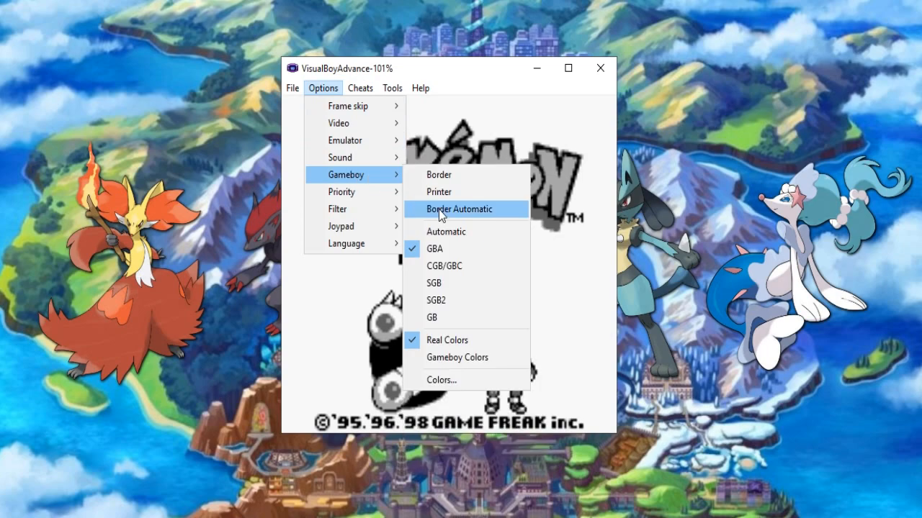
left_click(461, 209)
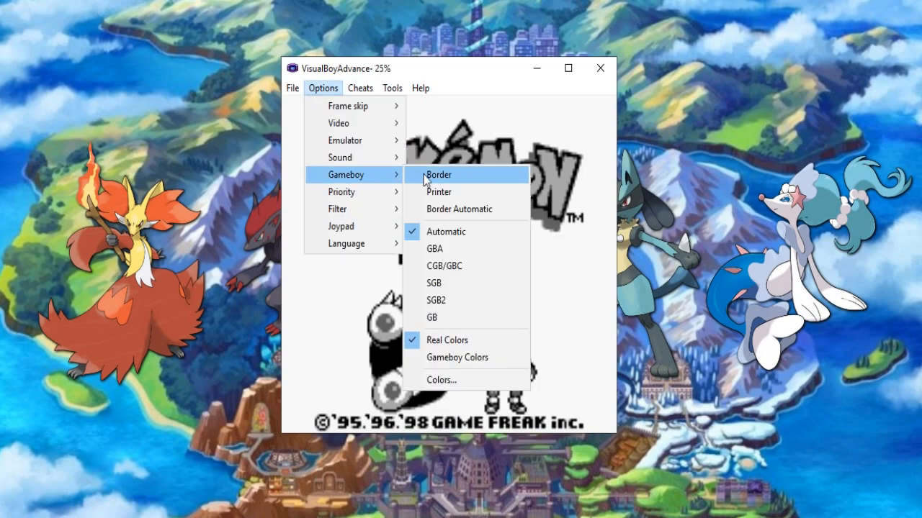
mouse_move(461, 301)
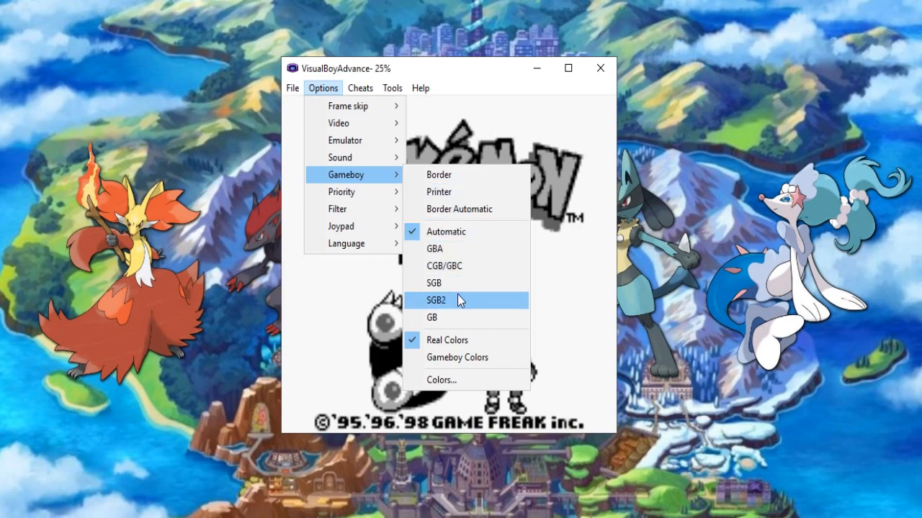
left_click(435, 301)
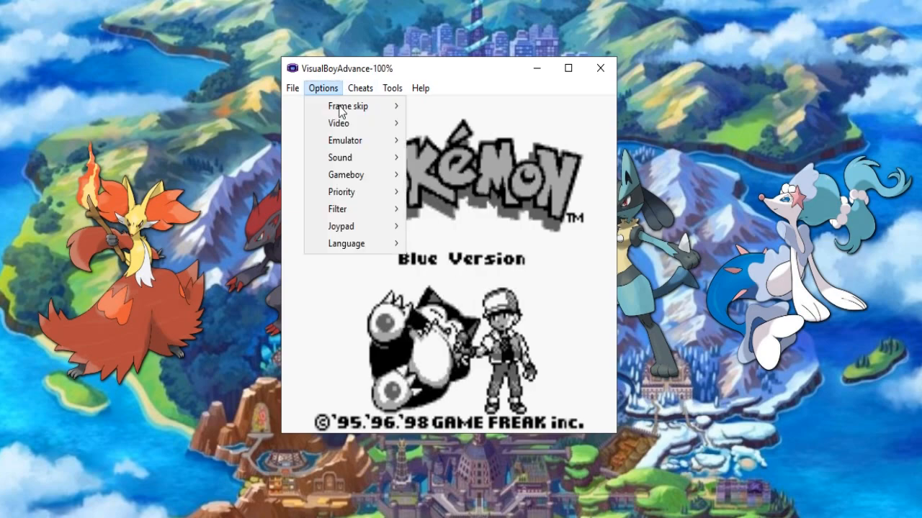
left_click(345, 174)
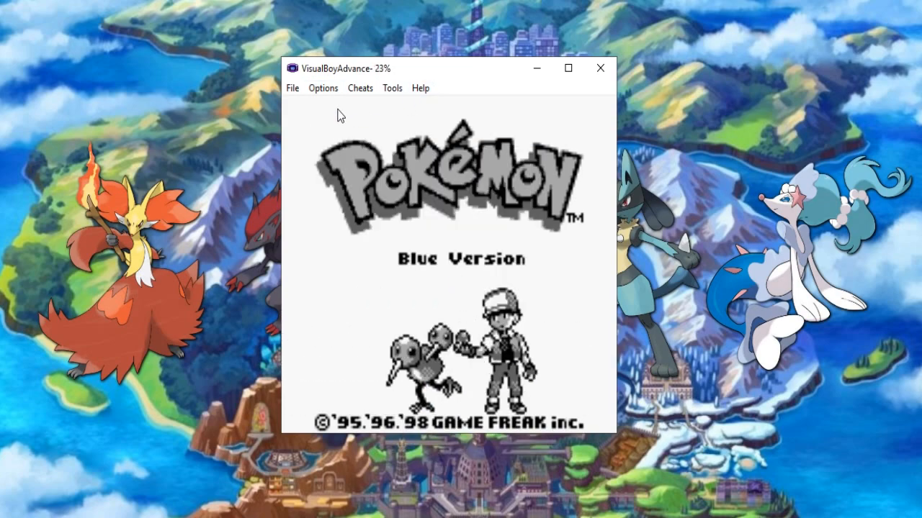
Restart Pokémon Blue from the File menu so the emulation mode takes effect
left_click(292, 88)
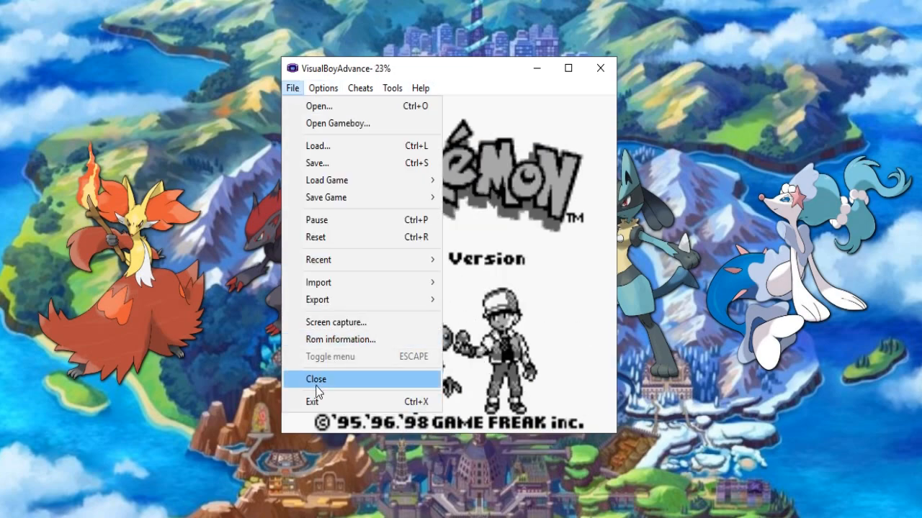
left_click(317, 380)
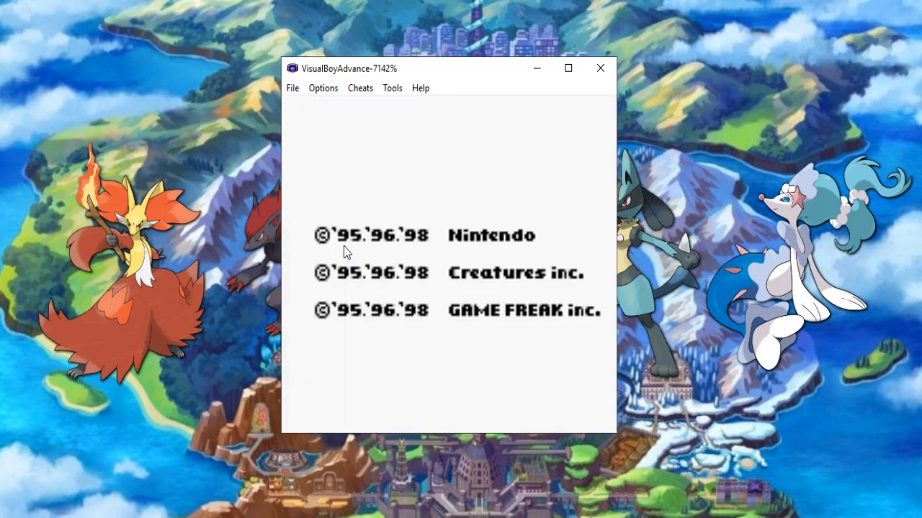
left_click(322, 88)
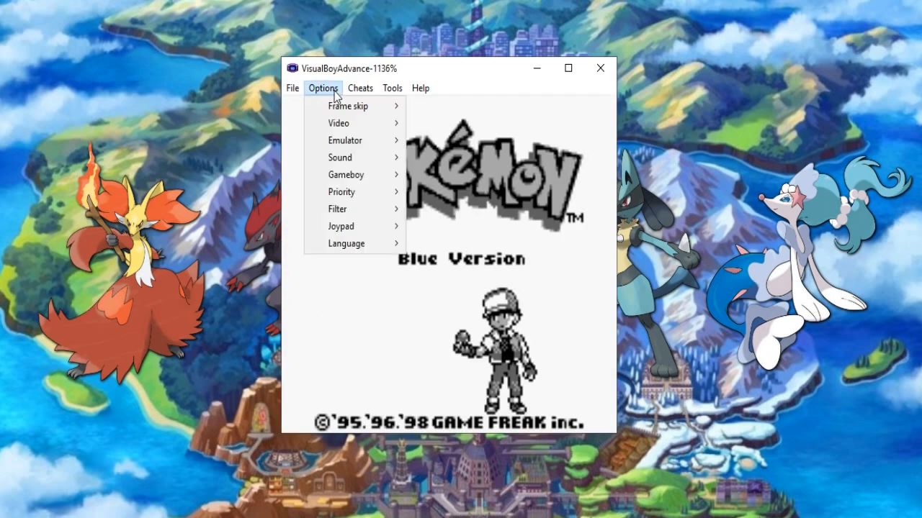
left_click(324, 381)
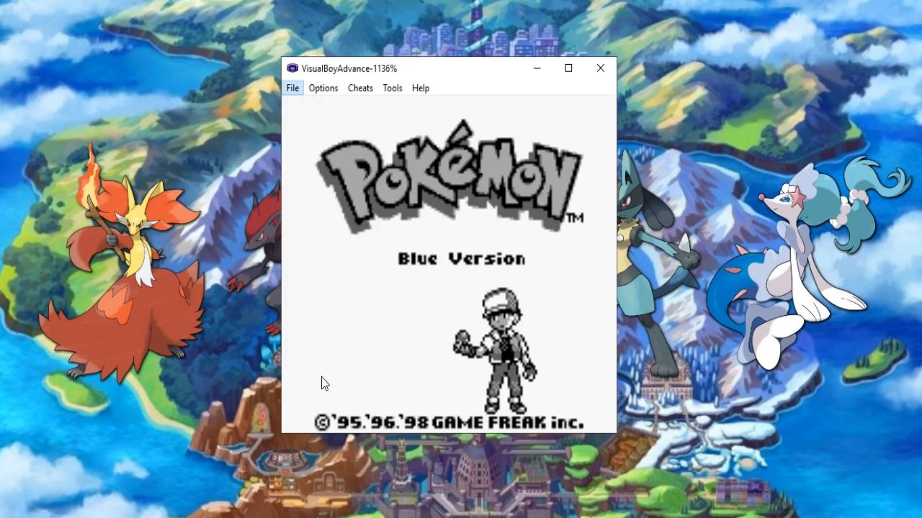
Reopen Pokémon Blue Version from recent games and set Game Boy emulation to SGB
left_click(293, 88)
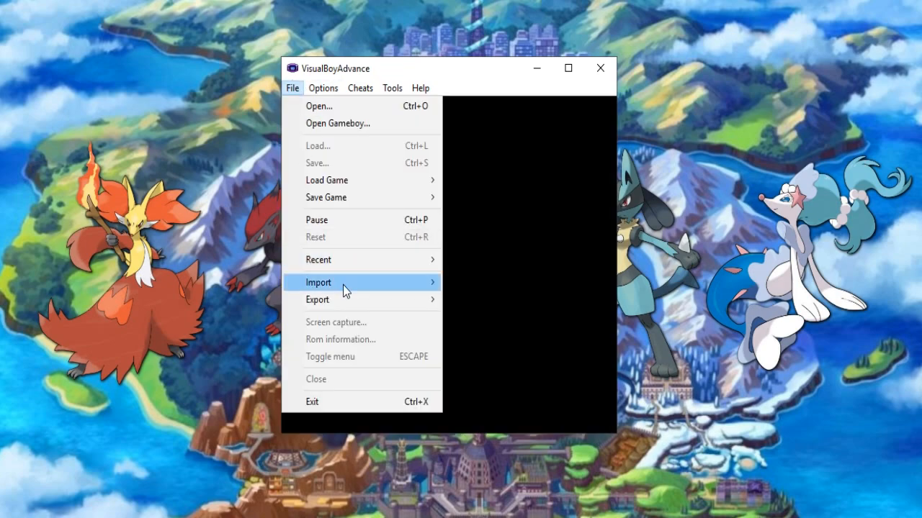
mouse_move(318, 259)
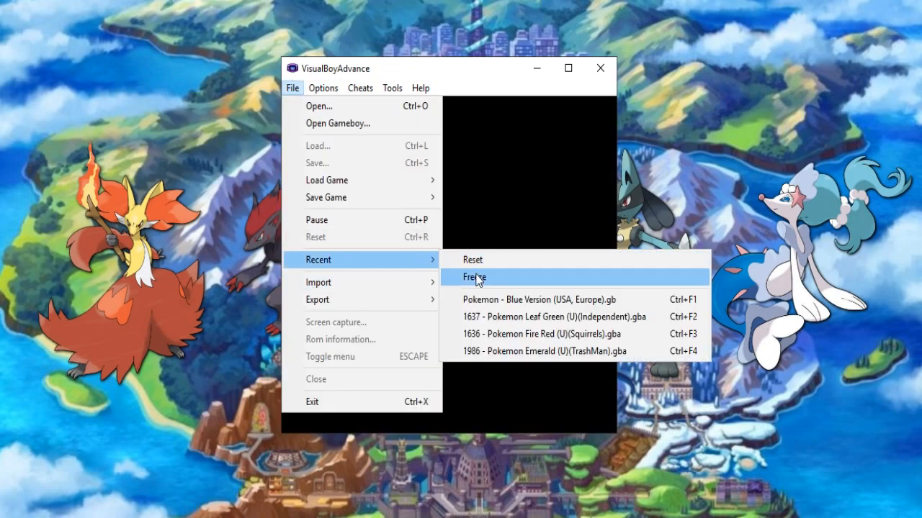
left_click(475, 277)
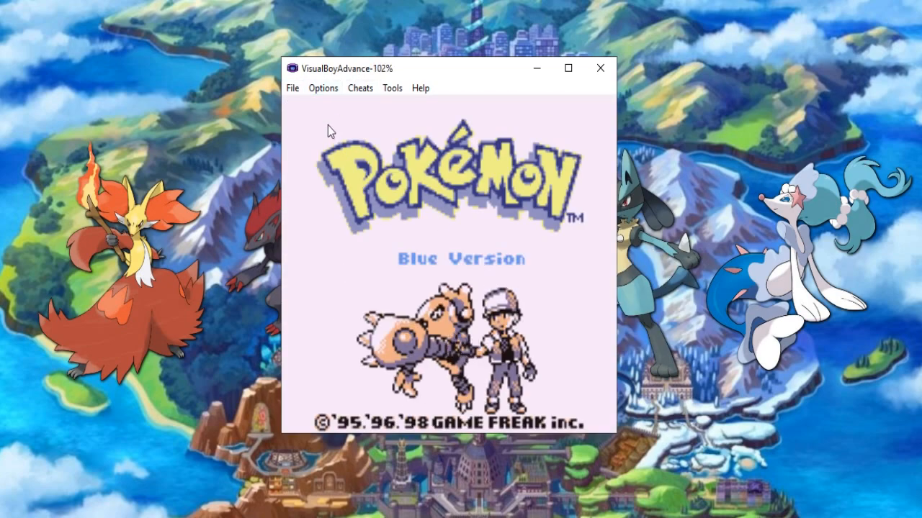
left_click(323, 88)
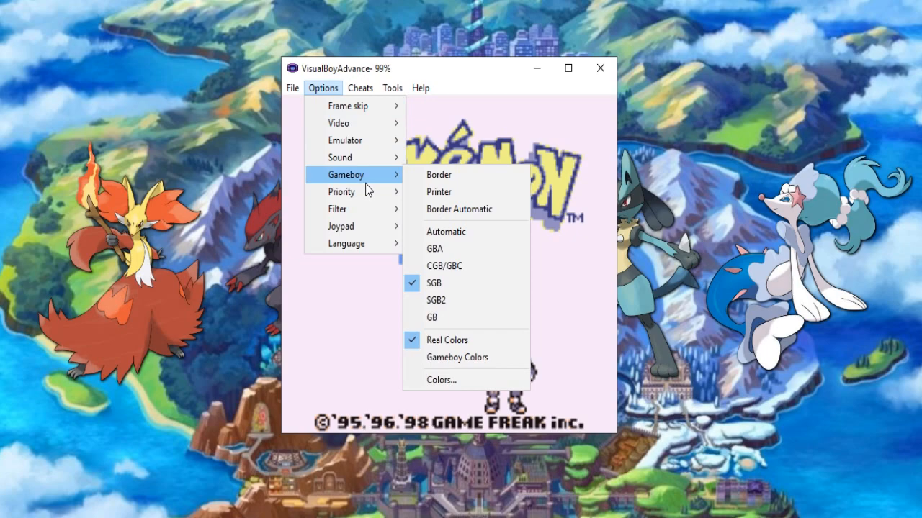
mouse_move(468, 282)
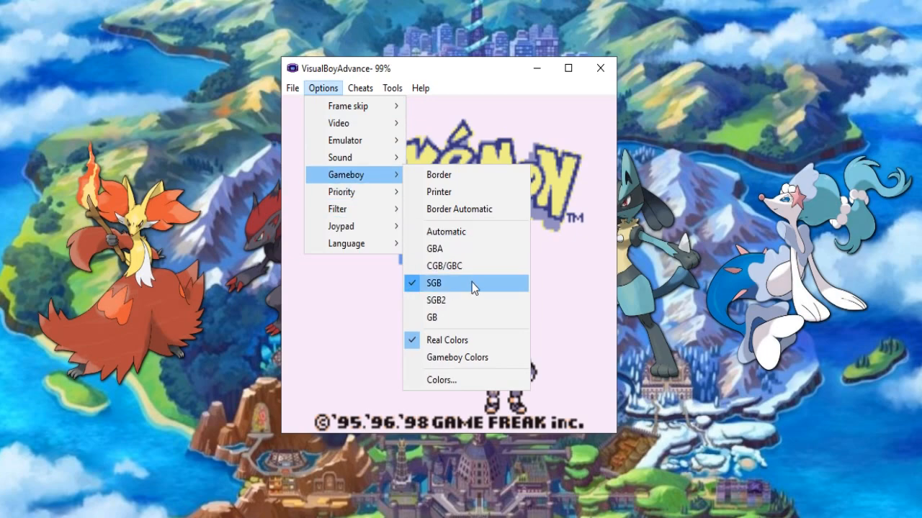
left_click(435, 282)
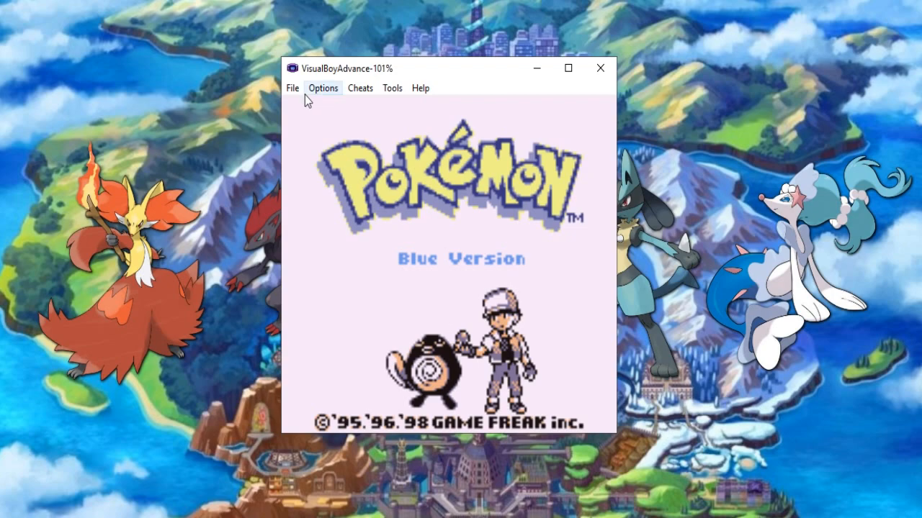
Load a Pokémon Game Boy Color ROM in place of Blue, reaching its time-setting prompt
left_click(292, 88)
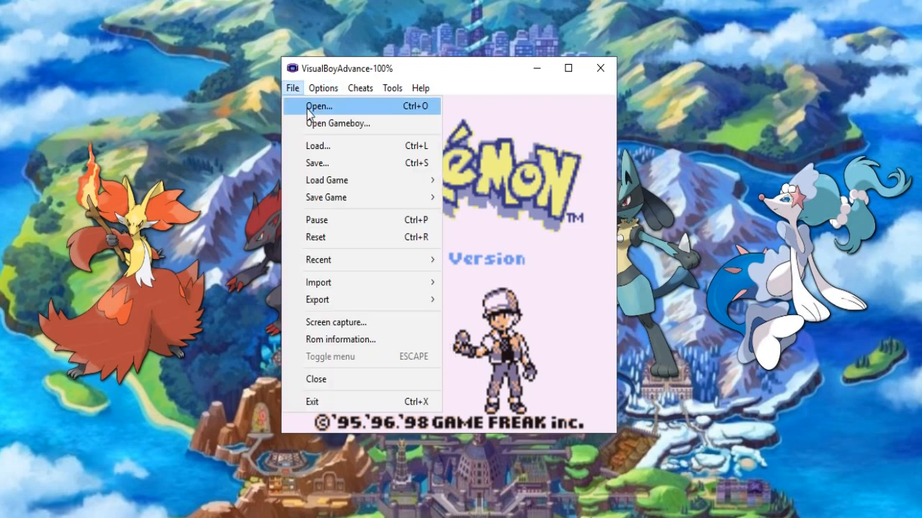
left_click(318, 107)
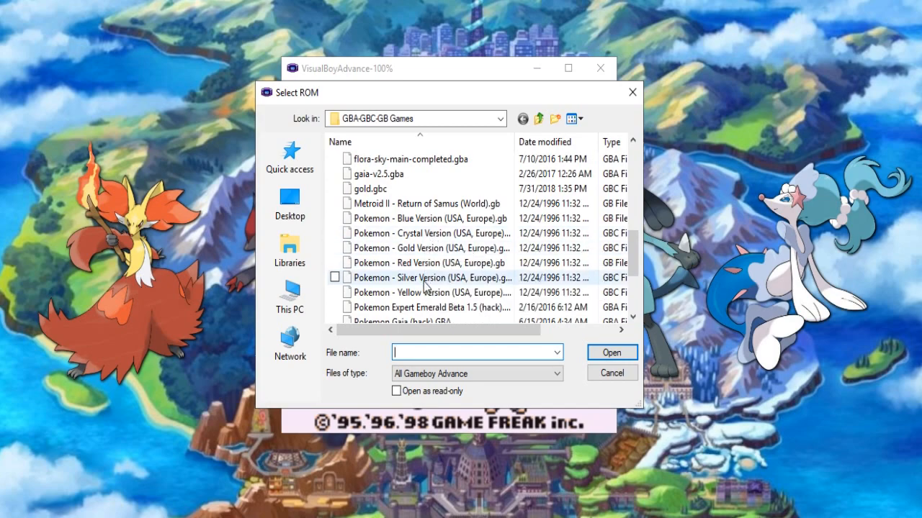
left_click(611, 371)
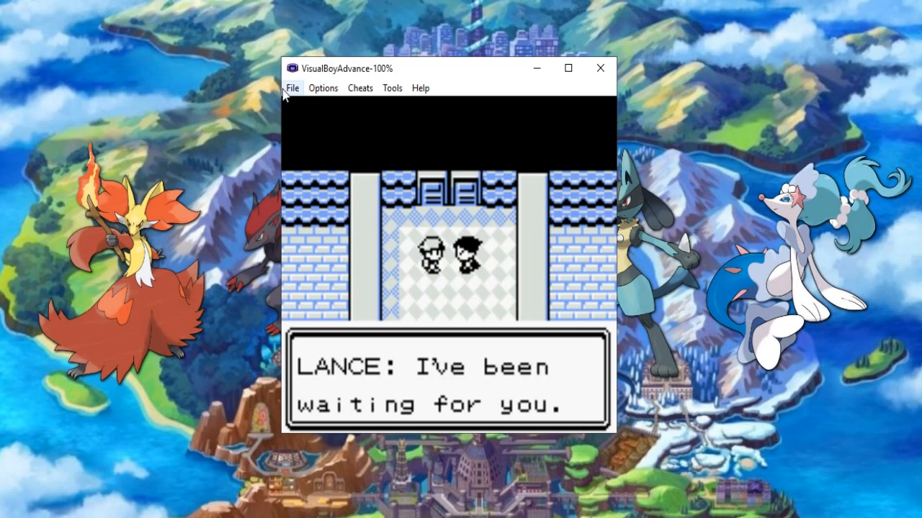
left_click(292, 88)
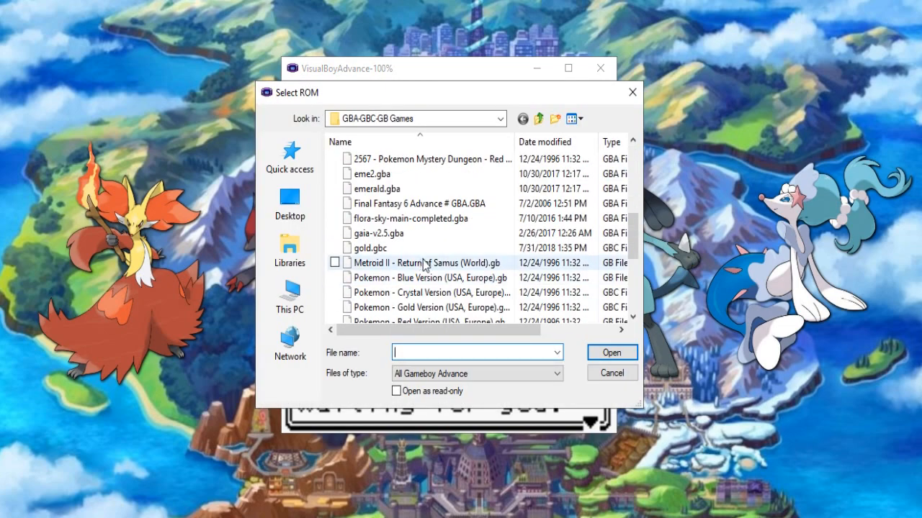
scroll("down", 3)
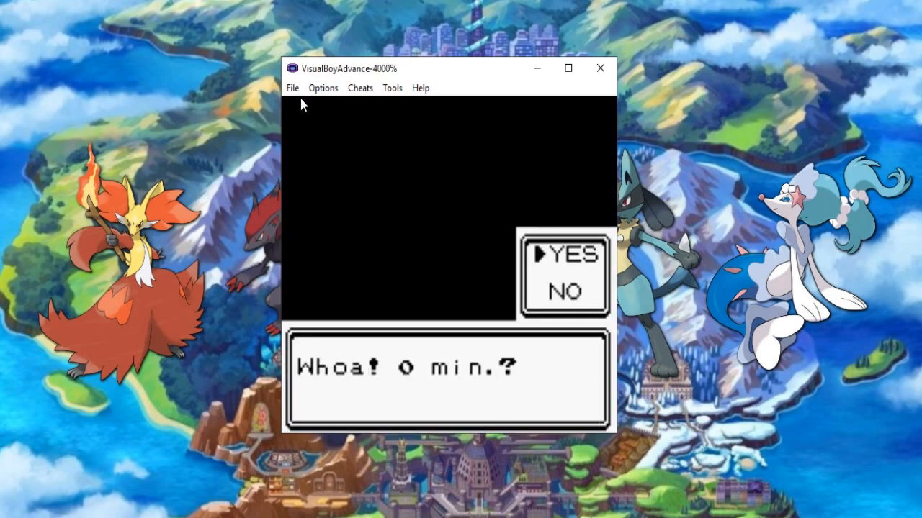
left_click(293, 88)
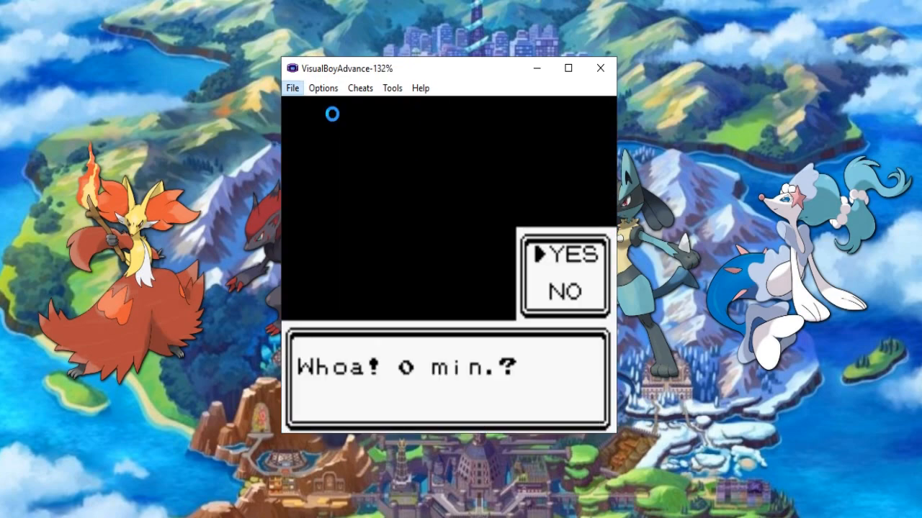
Load the Pokémon Crystal Version ROM, which shows its Game Boy Color-only warning
left_click(292, 88)
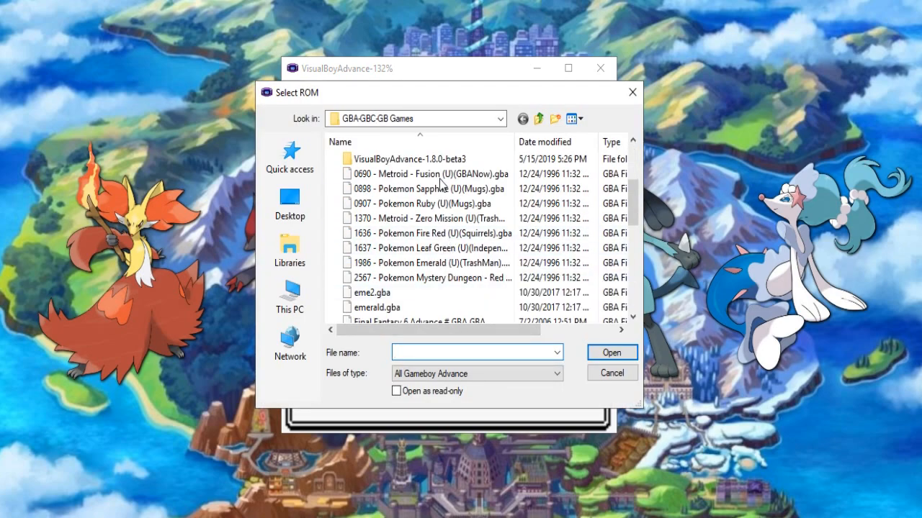
left_click(430, 233)
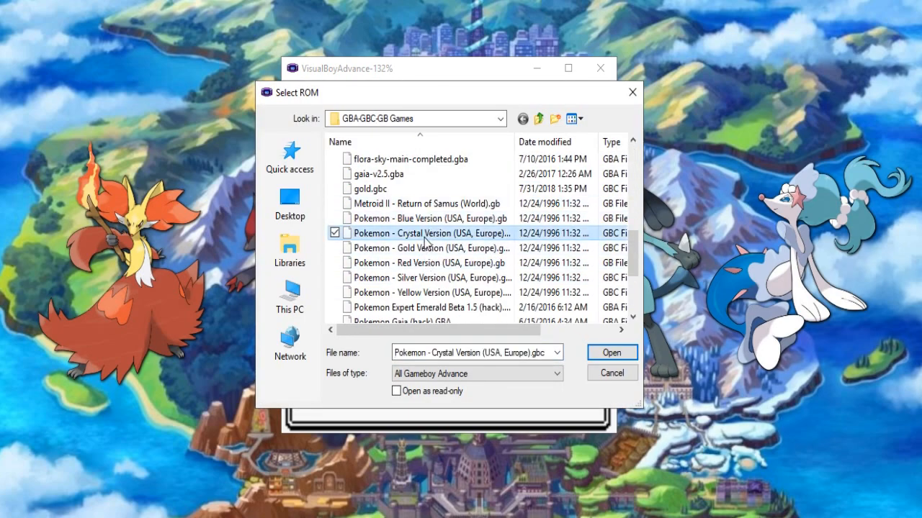
left_click(611, 352)
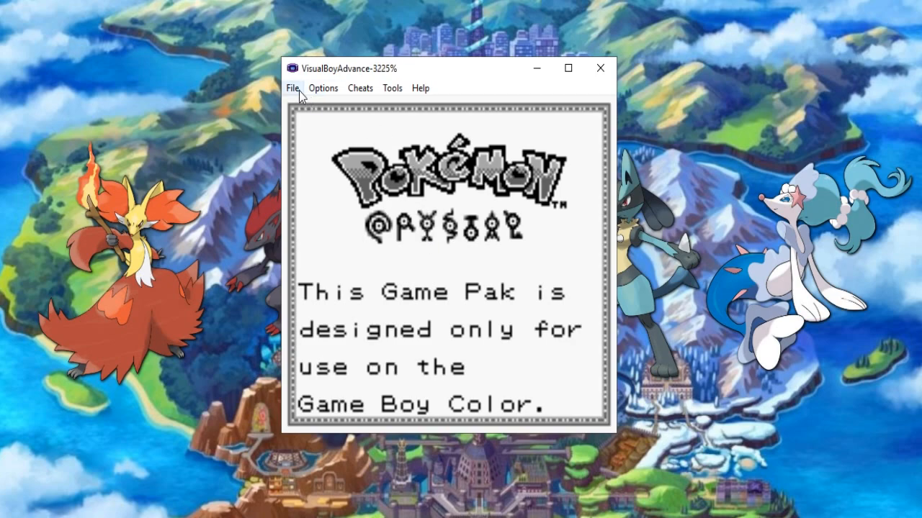
Switch the Game Boy emulation mode in Options and reset so Crystal runs in color
left_click(322, 88)
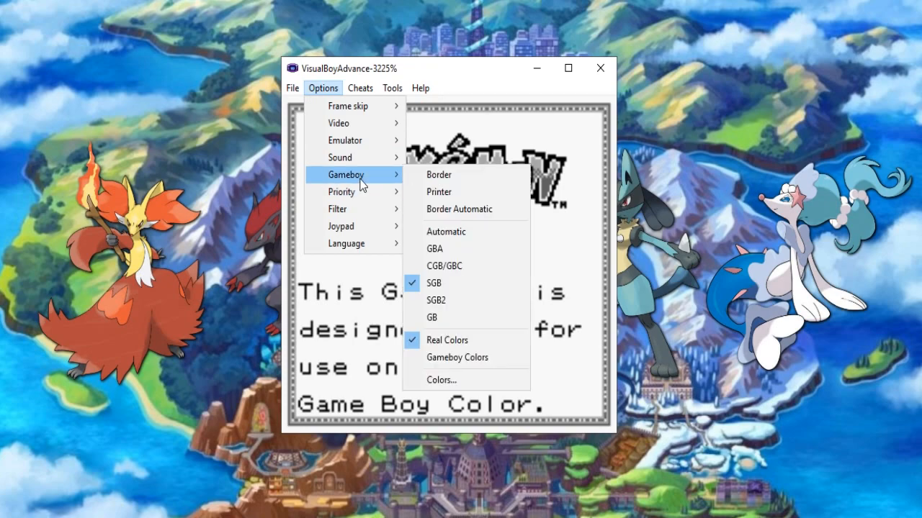
left_click(446, 267)
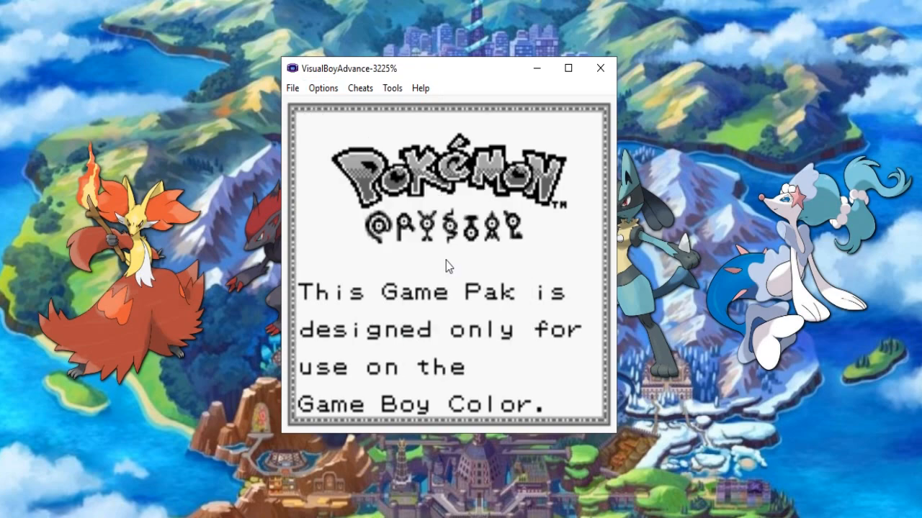
left_click(293, 88)
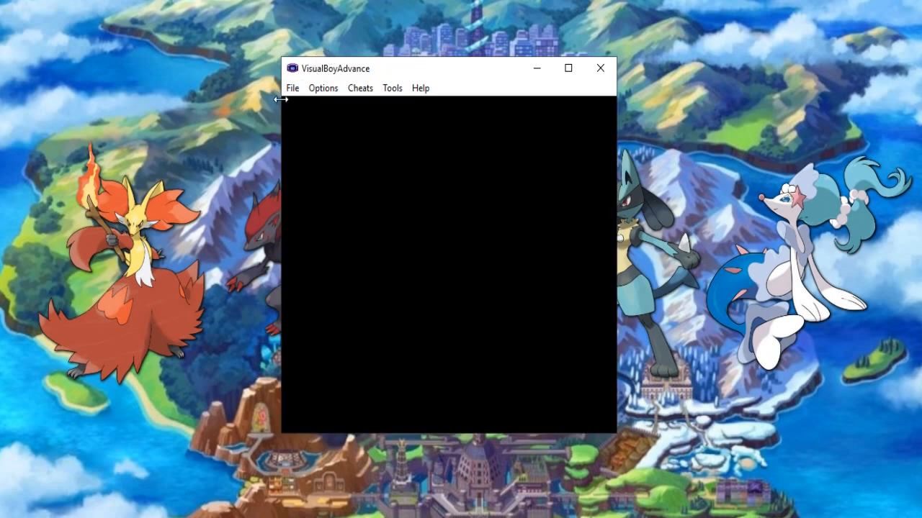
left_click(292, 88)
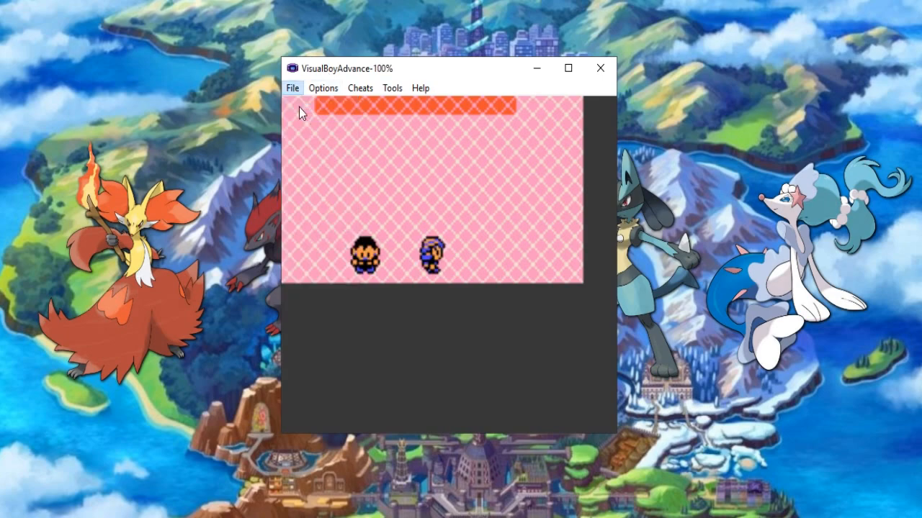
Load and run Metroid - Fusion.gba
left_click(292, 88)
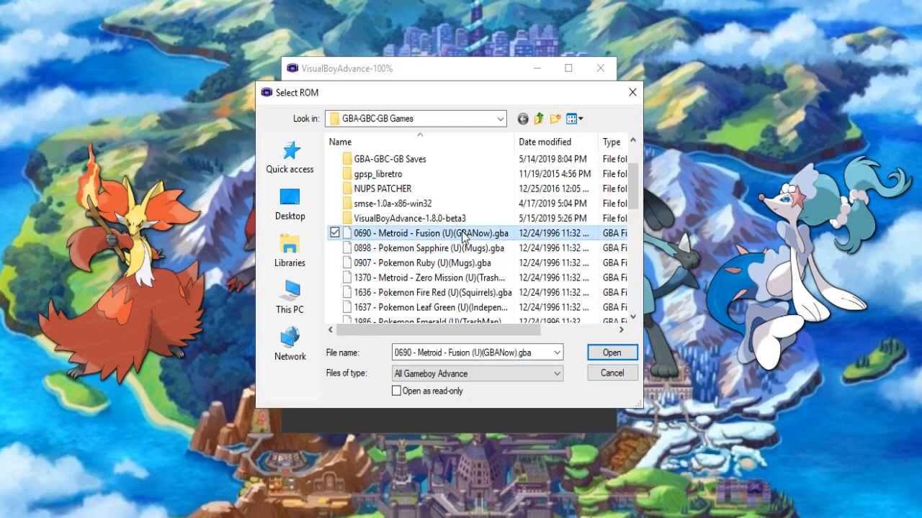
left_click(611, 351)
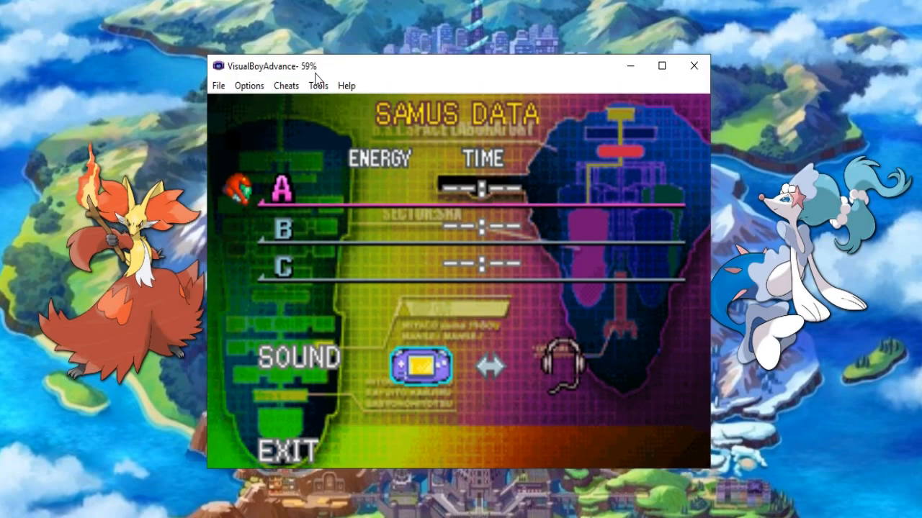
Load a Pokémon Game Boy ROM whose intro stars Pikachu
left_click(219, 86)
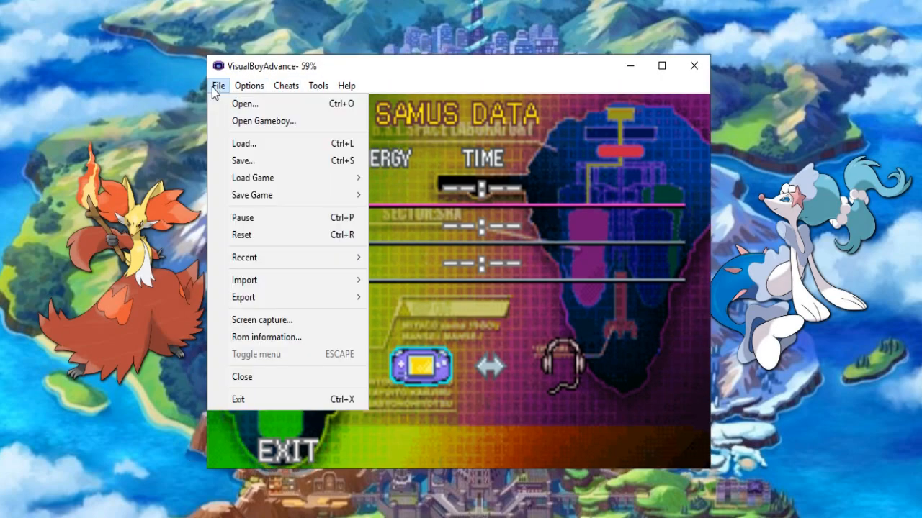
mouse_move(245, 104)
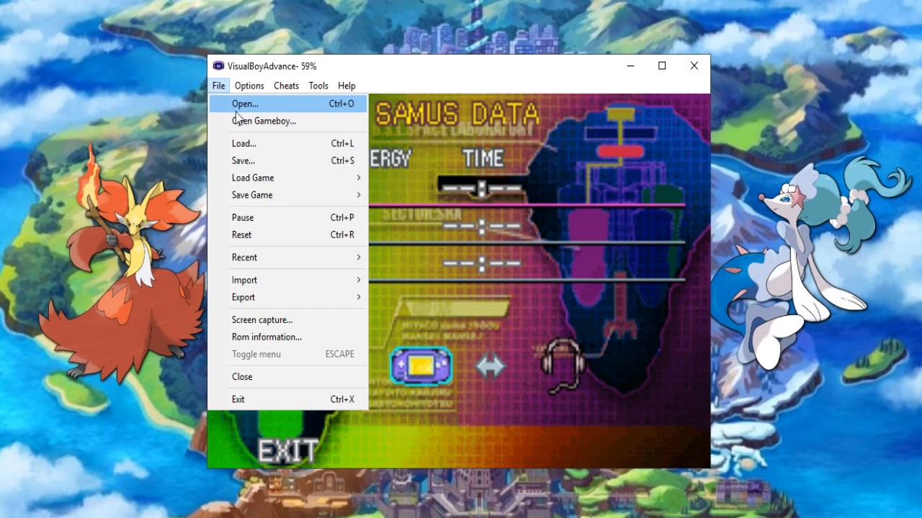
left_click(245, 103)
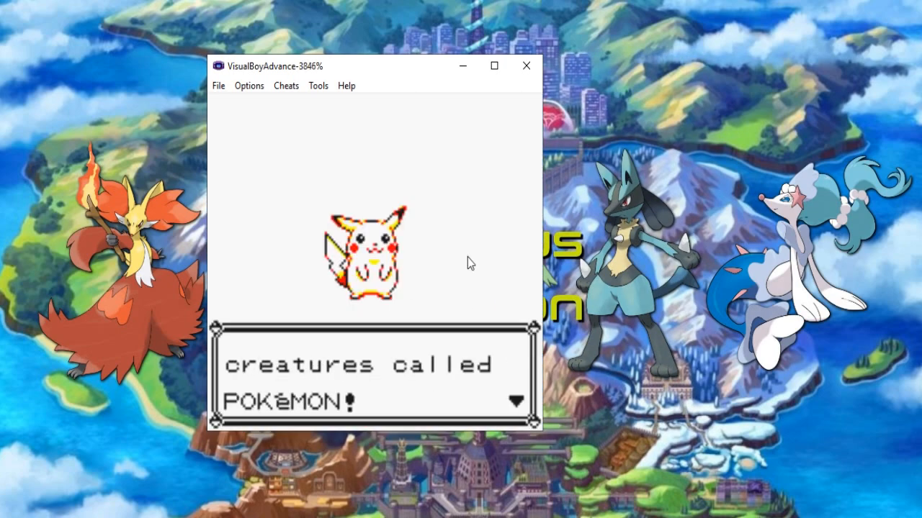
left_click(248, 87)
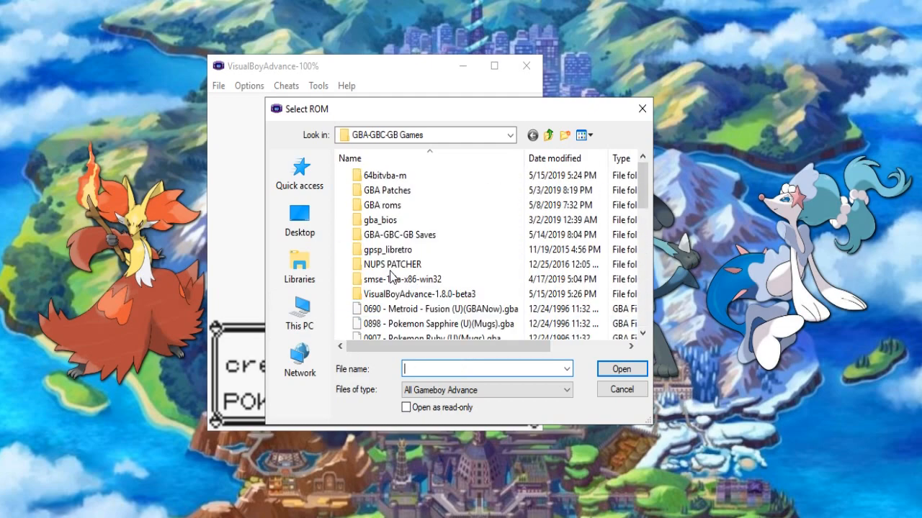
scroll("down", 3)
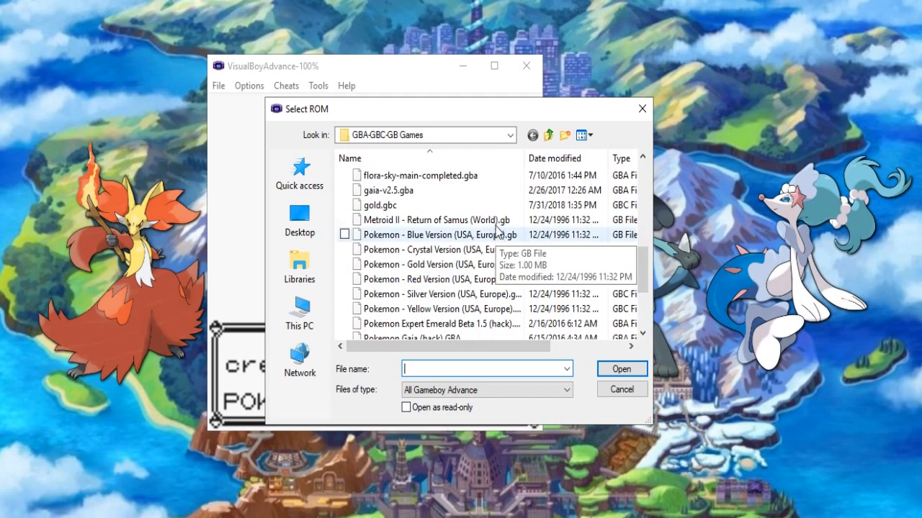
left_click(435, 218)
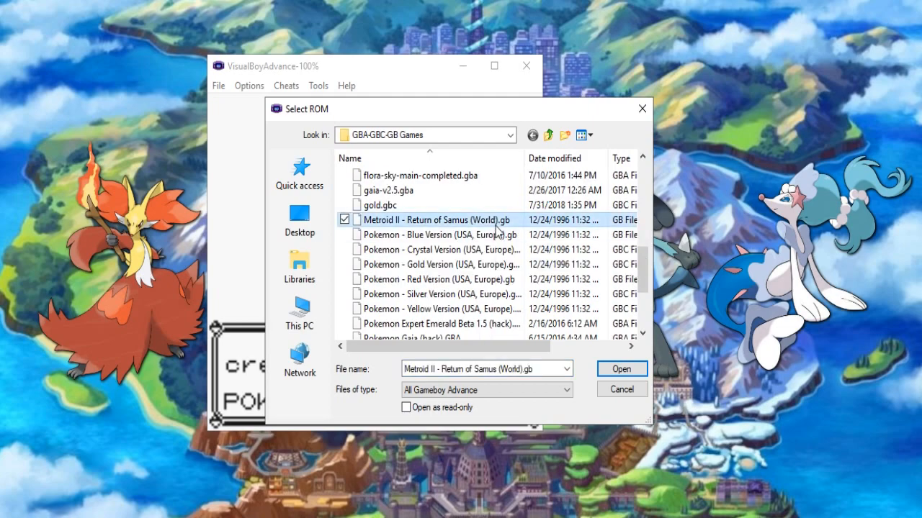
mouse_move(604, 142)
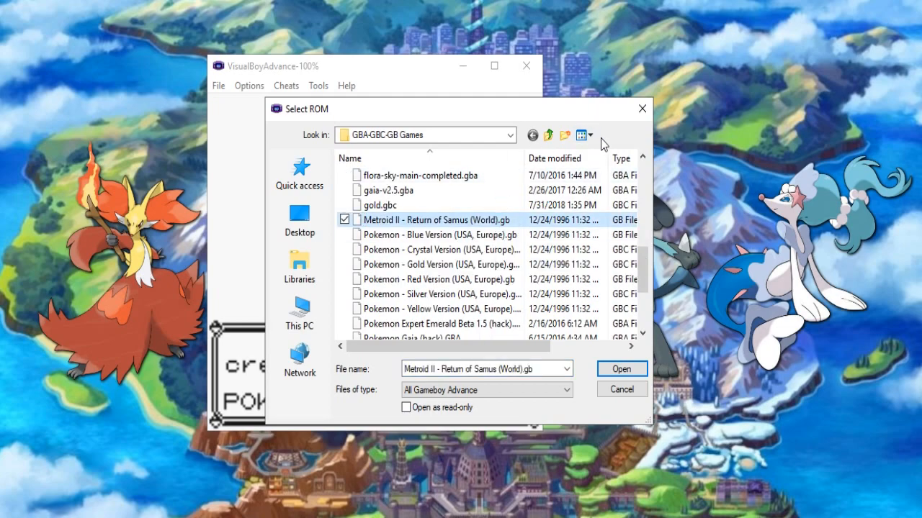
left_click(621, 369)
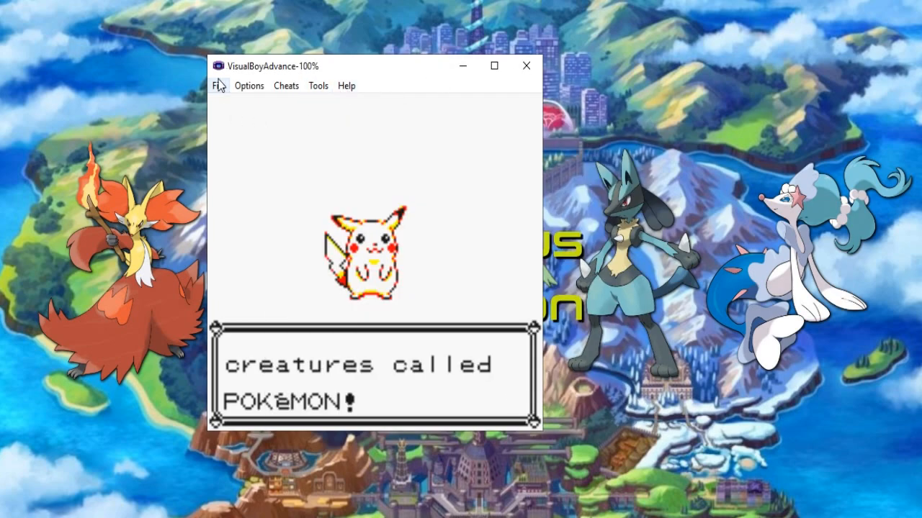
left_click(219, 87)
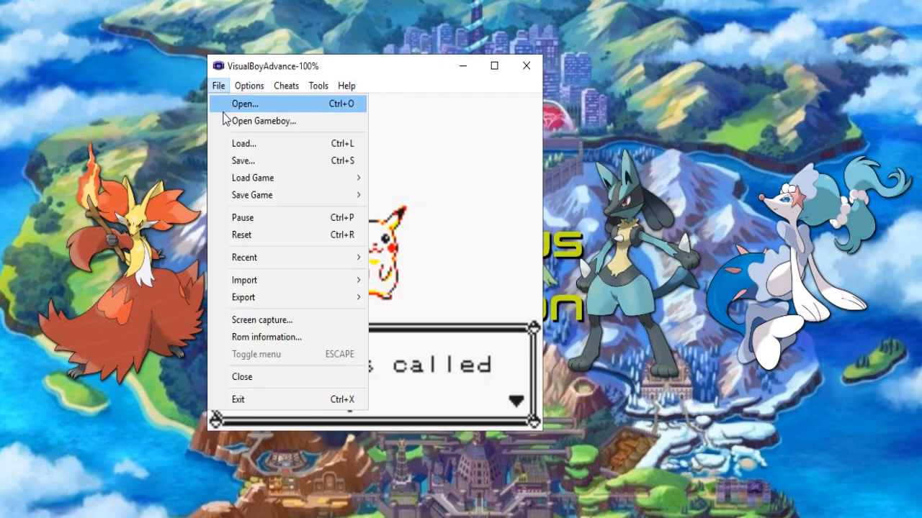
left_click(245, 104)
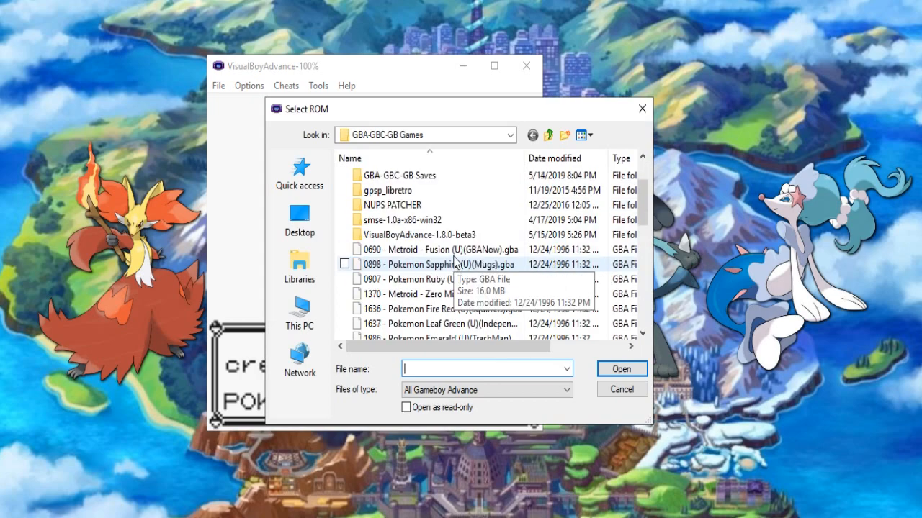